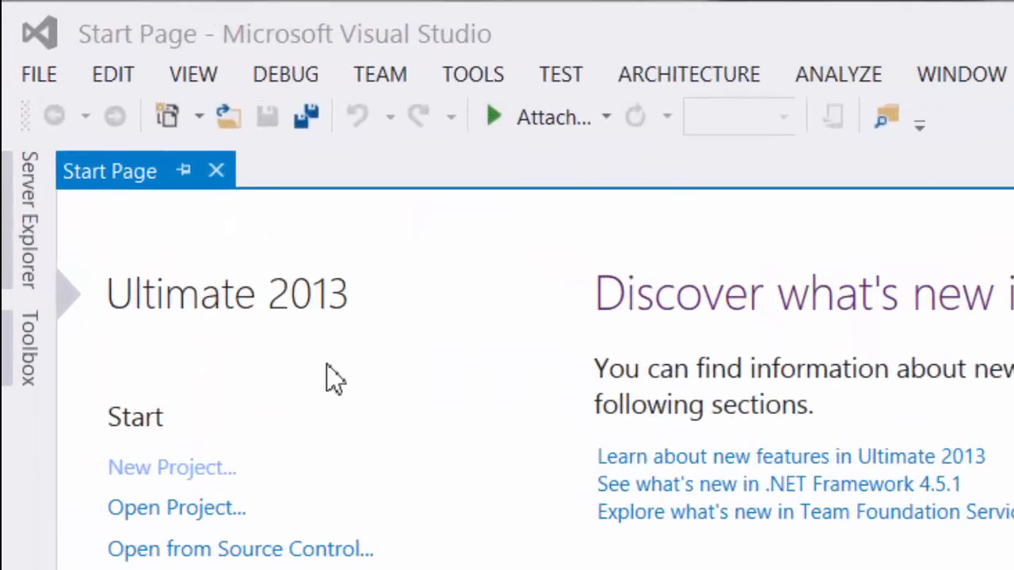
mouse_move(361, 336)
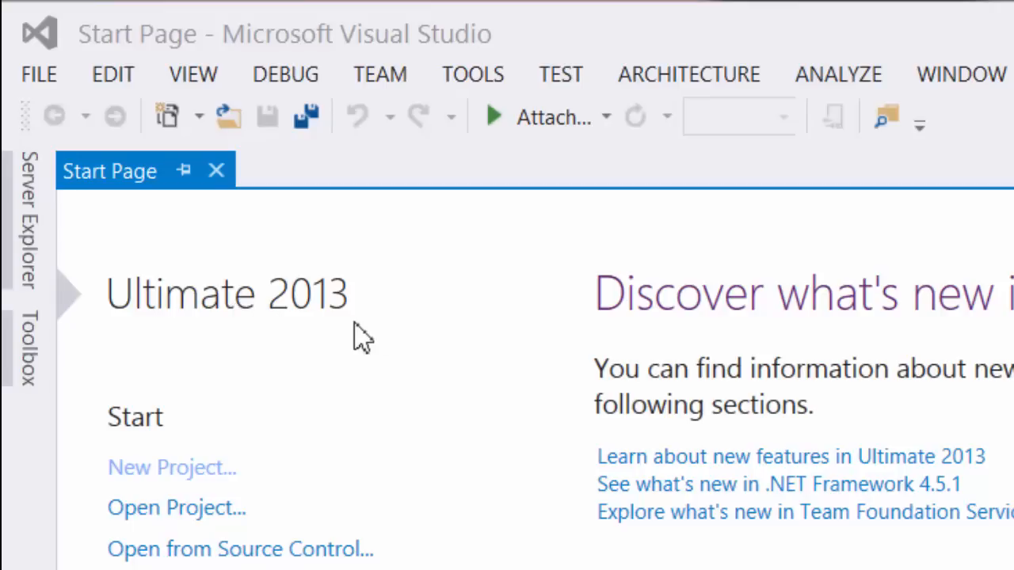
mouse_move(564, 463)
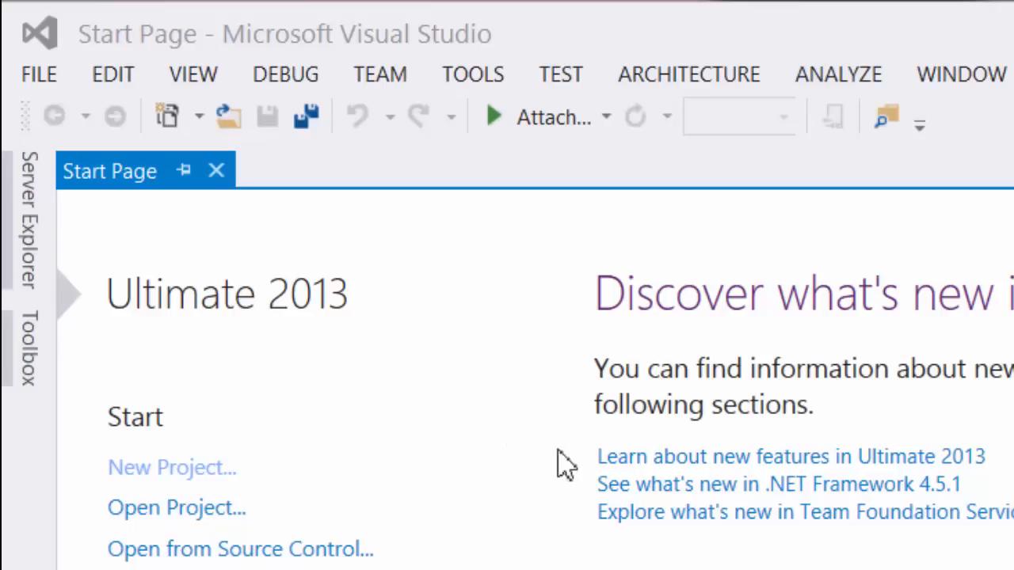
mouse_move(564, 463)
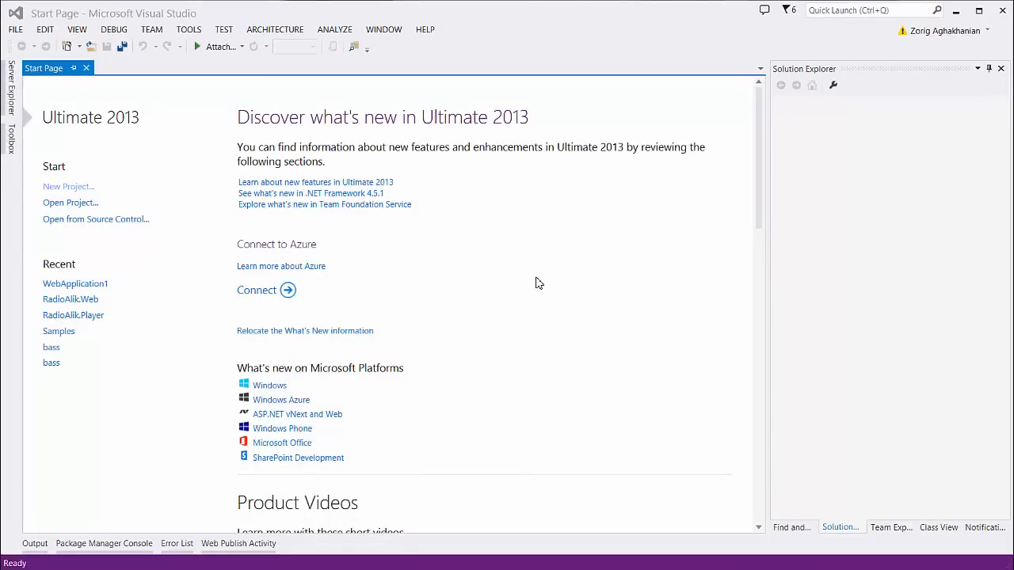
mouse_move(558, 283)
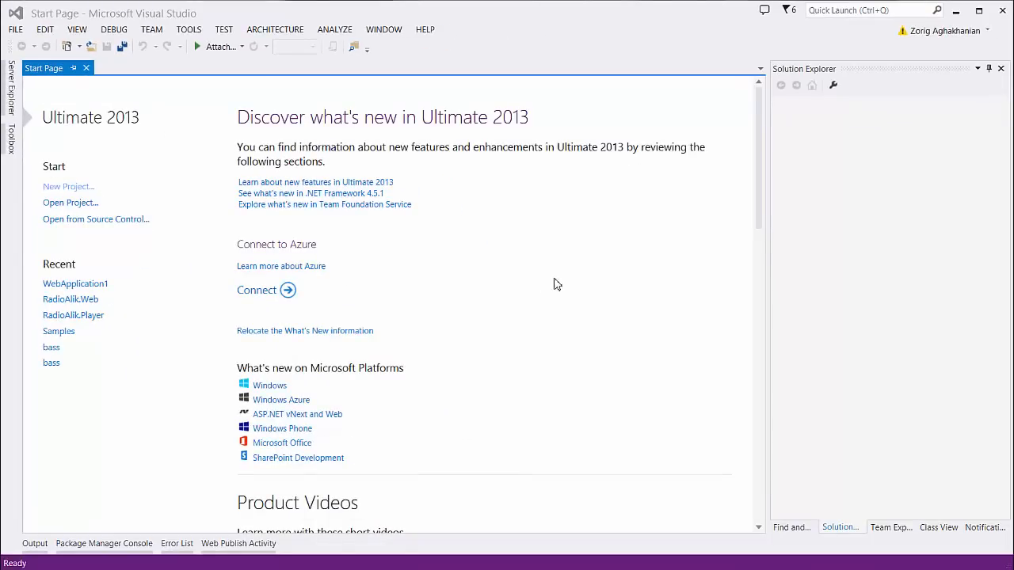
mouse_move(545, 279)
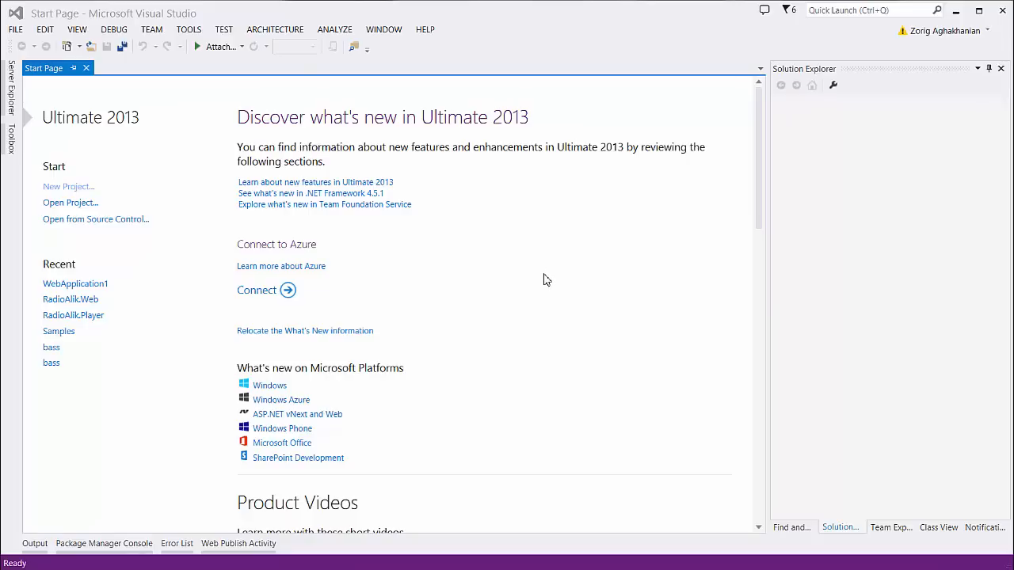
mouse_move(54, 193)
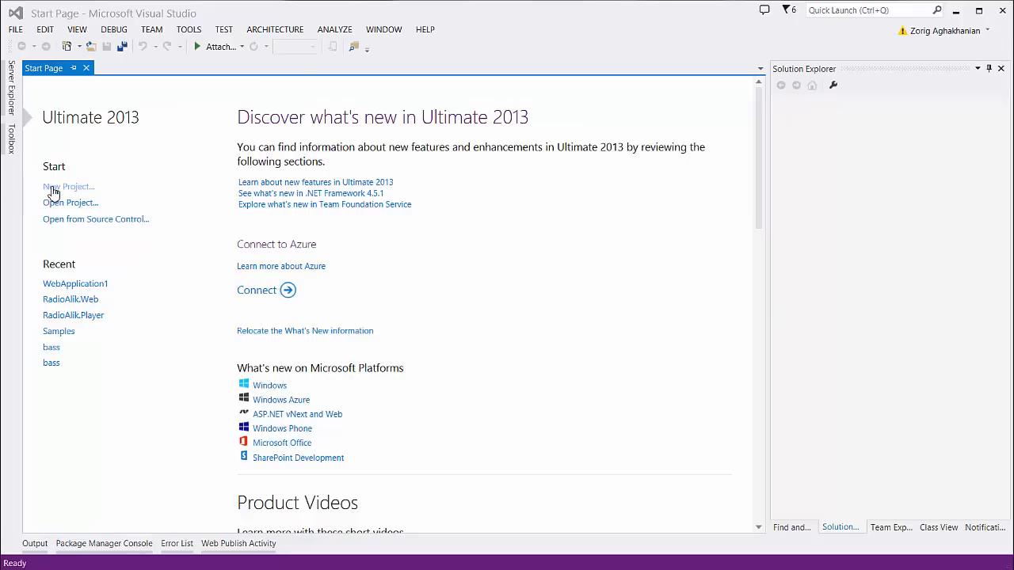
Start a new ASP.NET Web Application project named Identity.
click(68, 187)
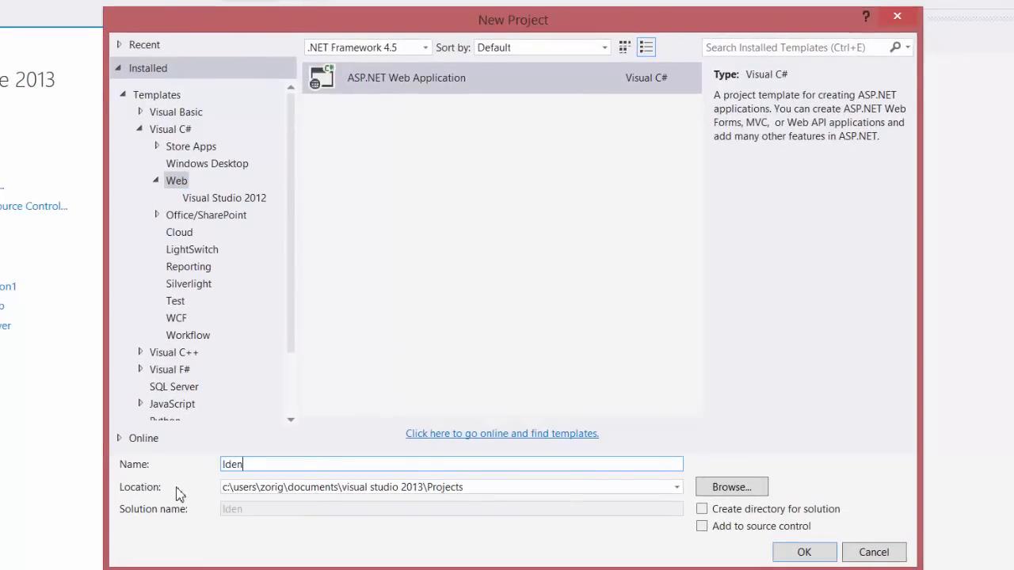
text(tity)
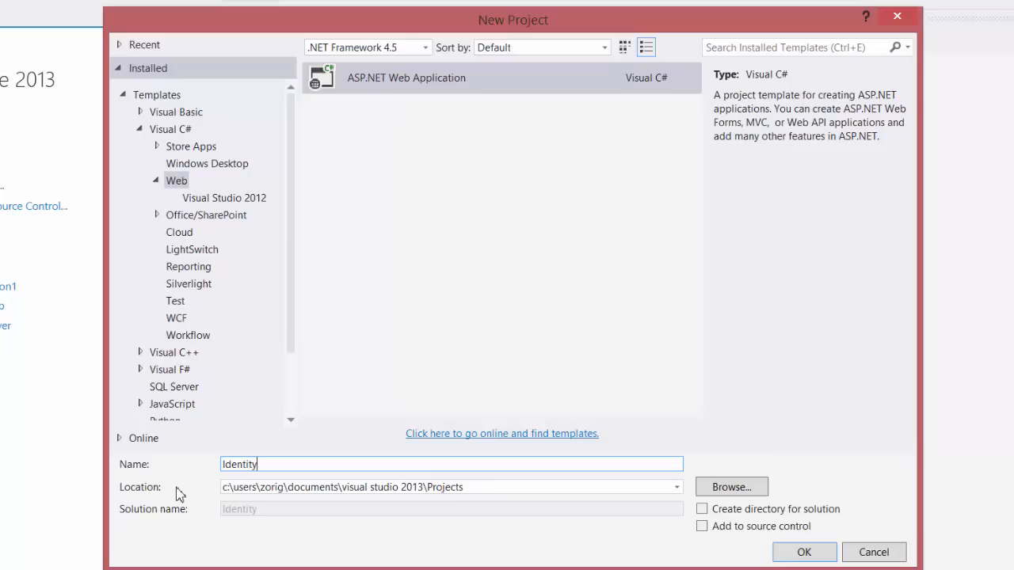
mouse_move(648, 562)
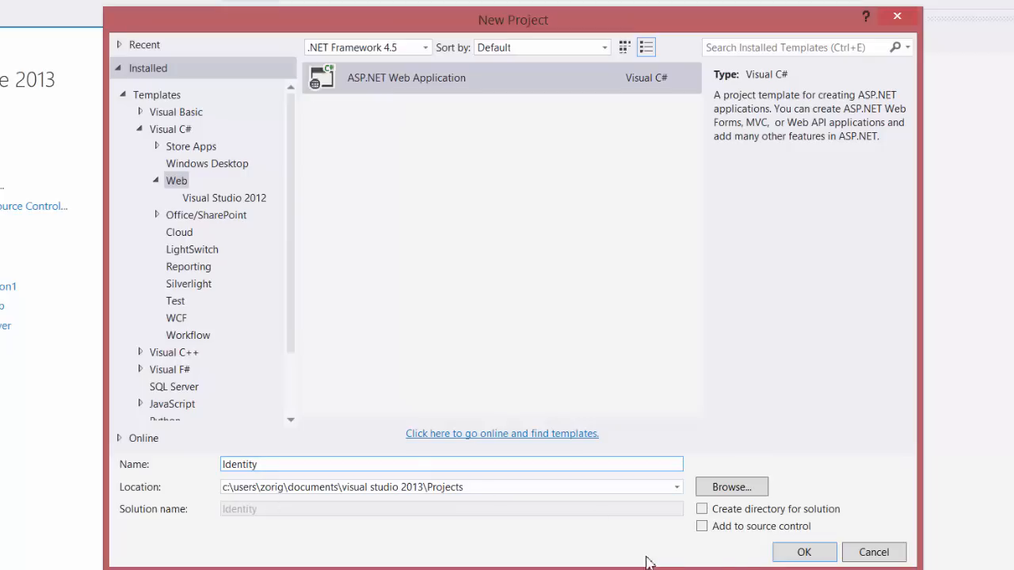
click(803, 551)
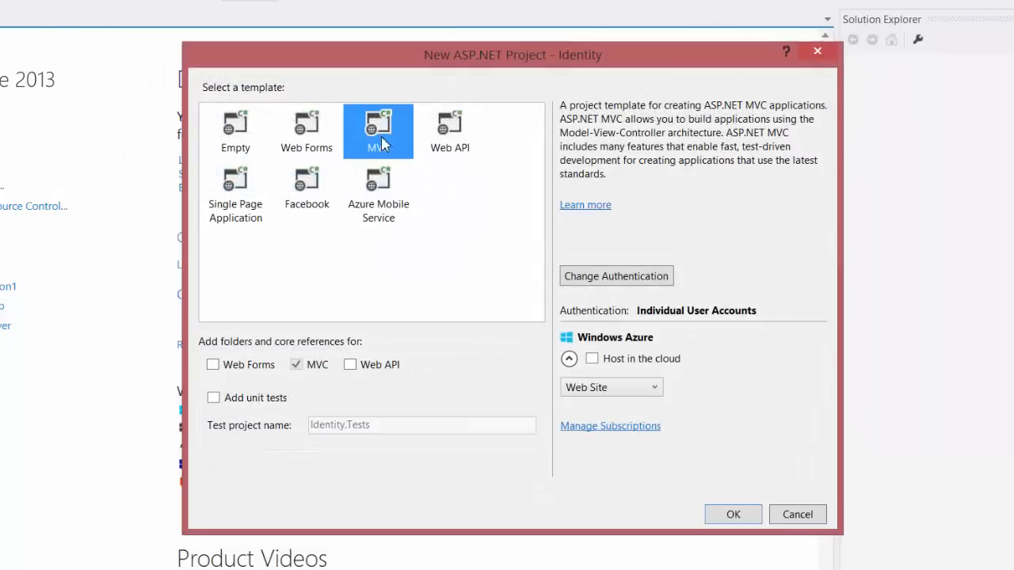
mouse_move(583, 495)
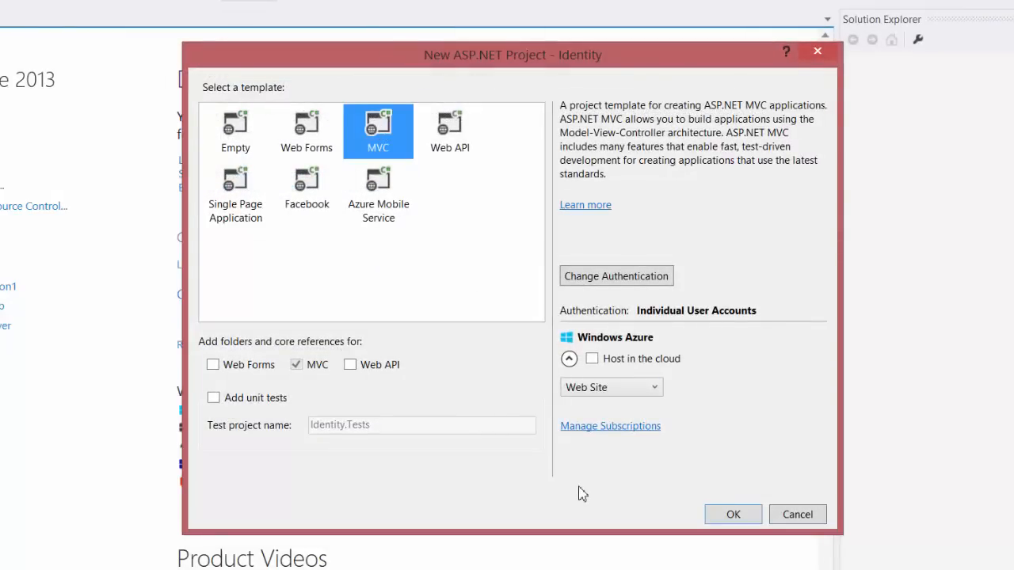
Choose the MVC template with Individual User Accounts authentication and create the project.
click(615, 275)
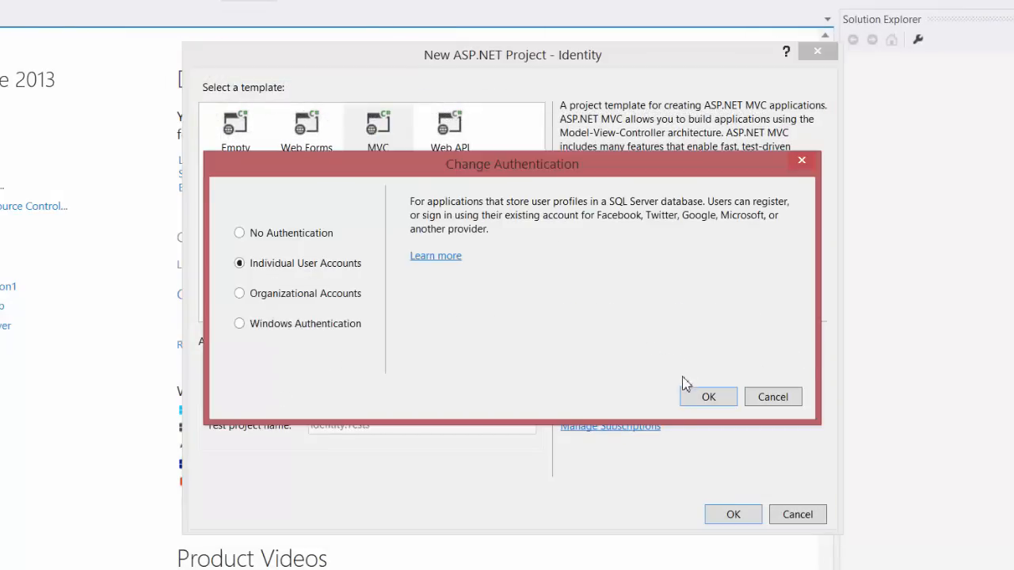
mouse_move(700, 377)
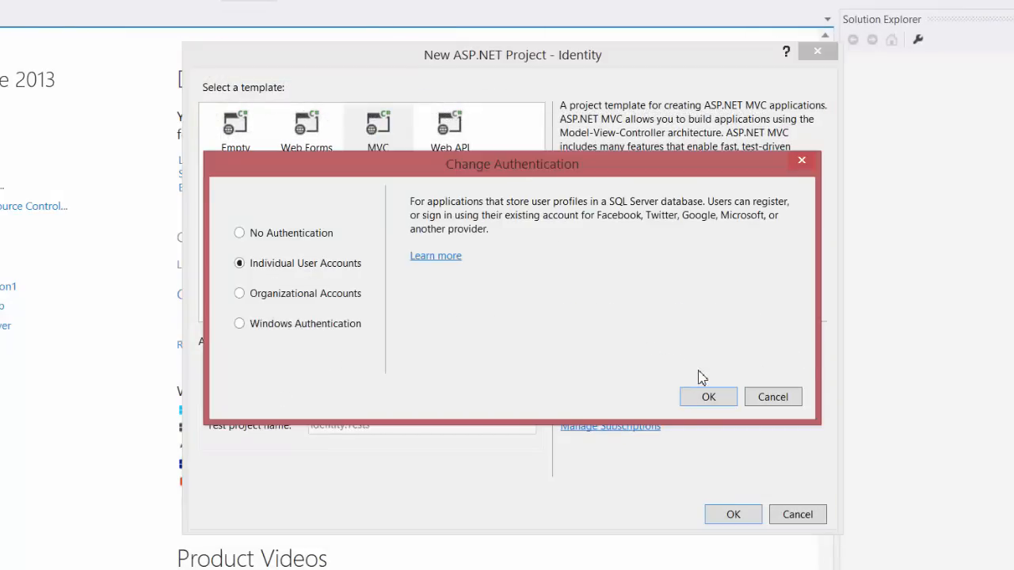
click(707, 396)
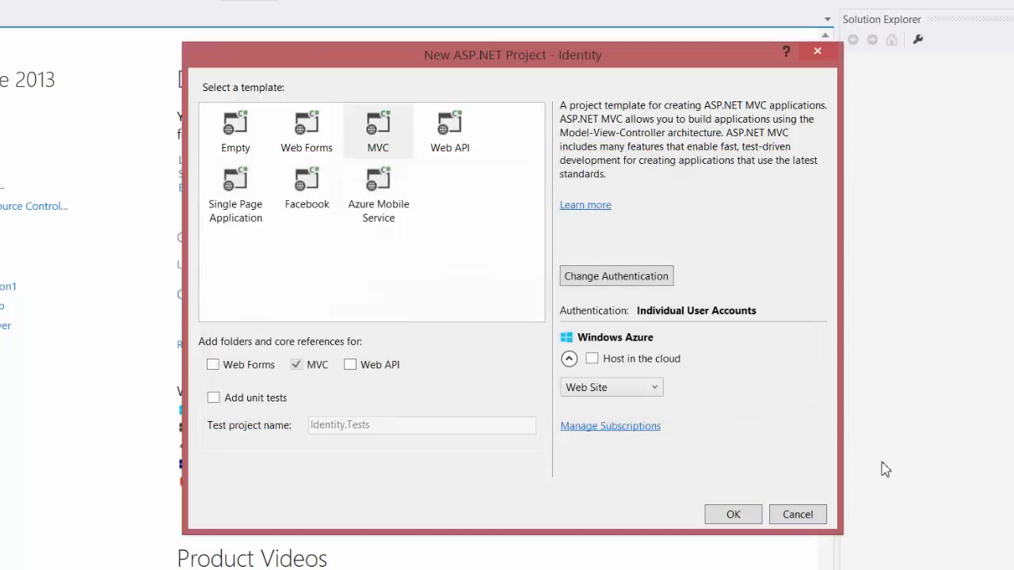
mouse_move(732, 513)
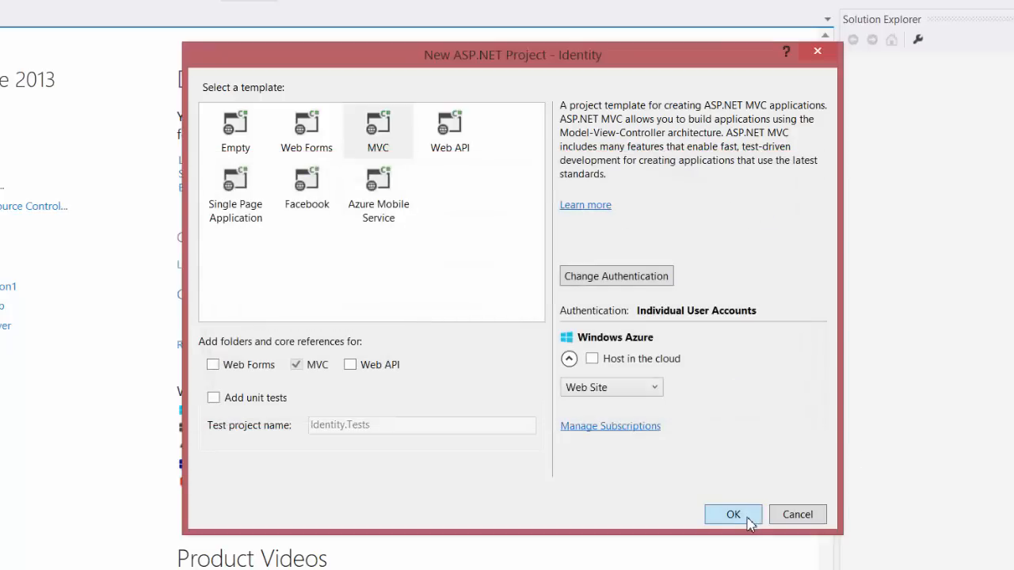
click(732, 514)
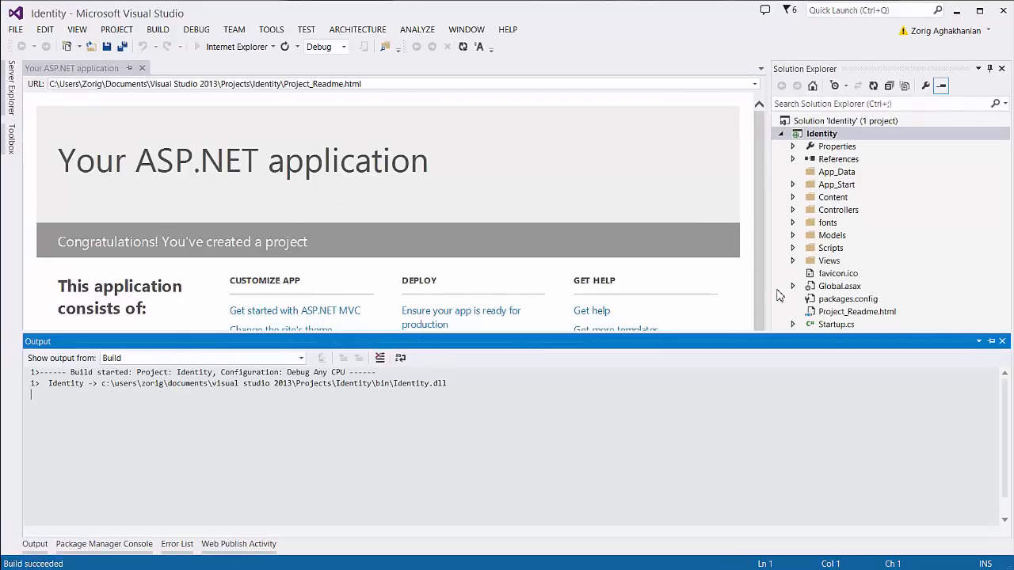
Run the Identity site in Internet Explorer and reach its Log in page.
click(170, 46)
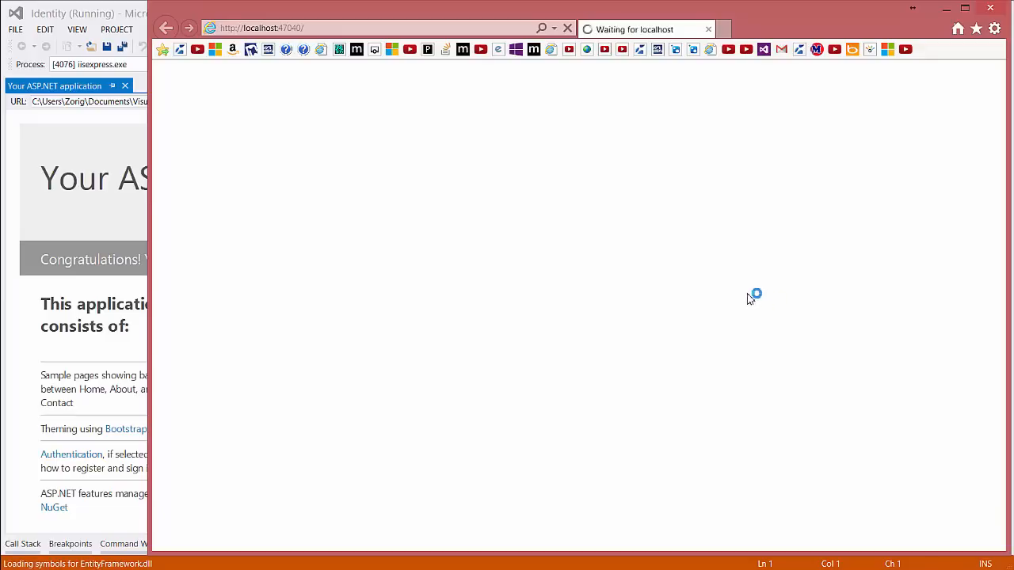
mouse_move(386, 287)
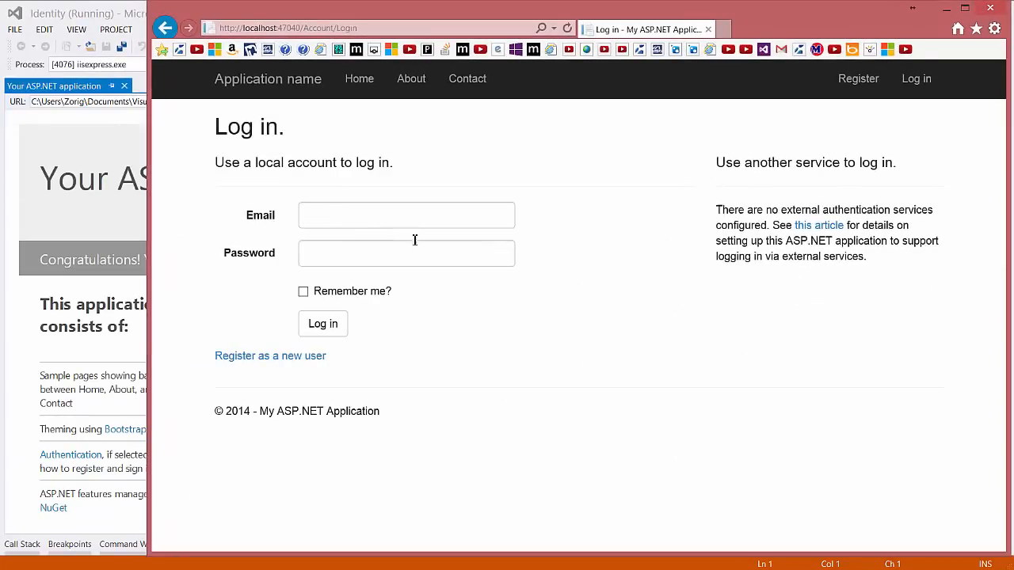
double_click(260, 215)
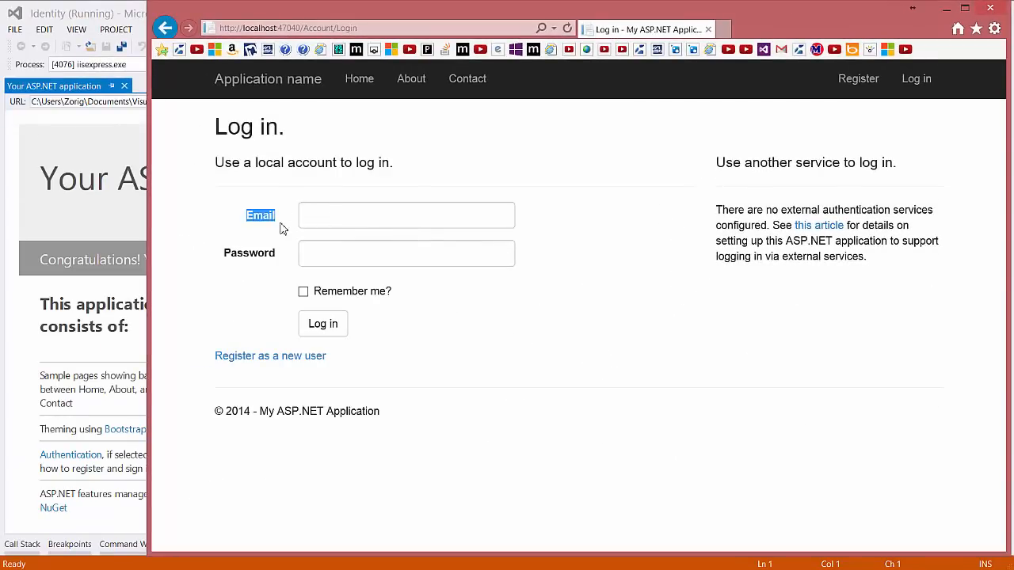
click(406, 254)
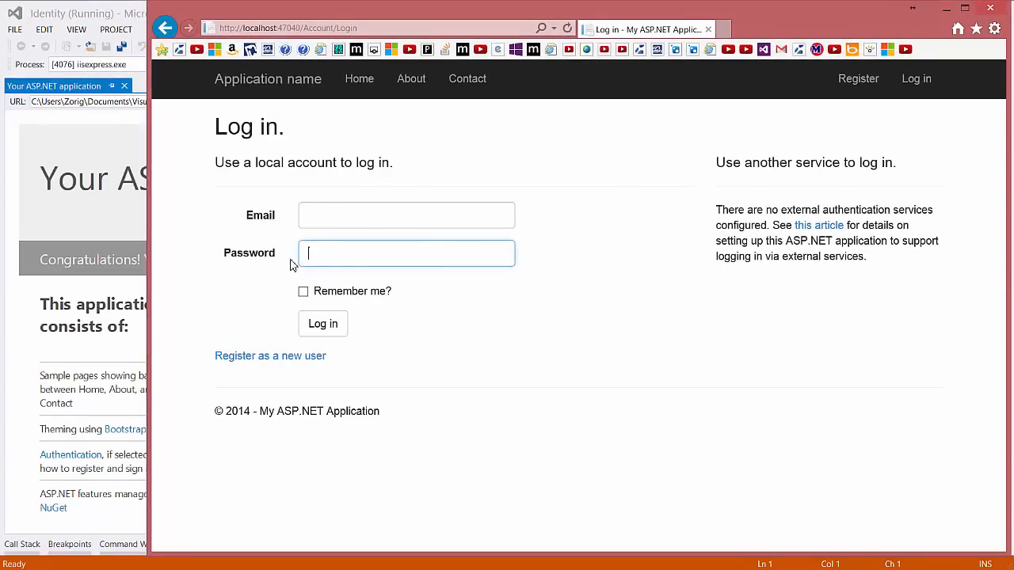
mouse_move(859, 80)
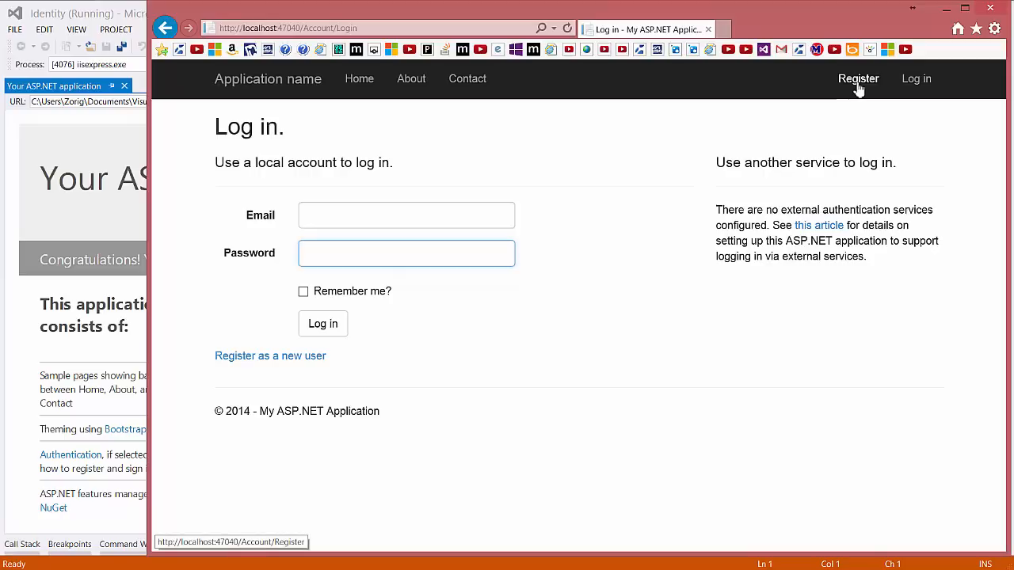
click(858, 79)
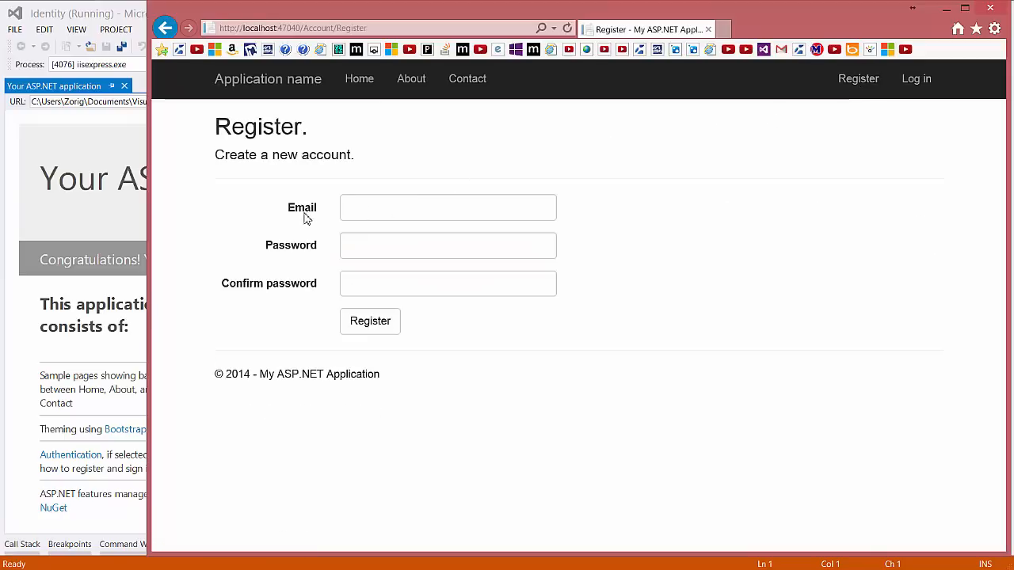
click(446, 207)
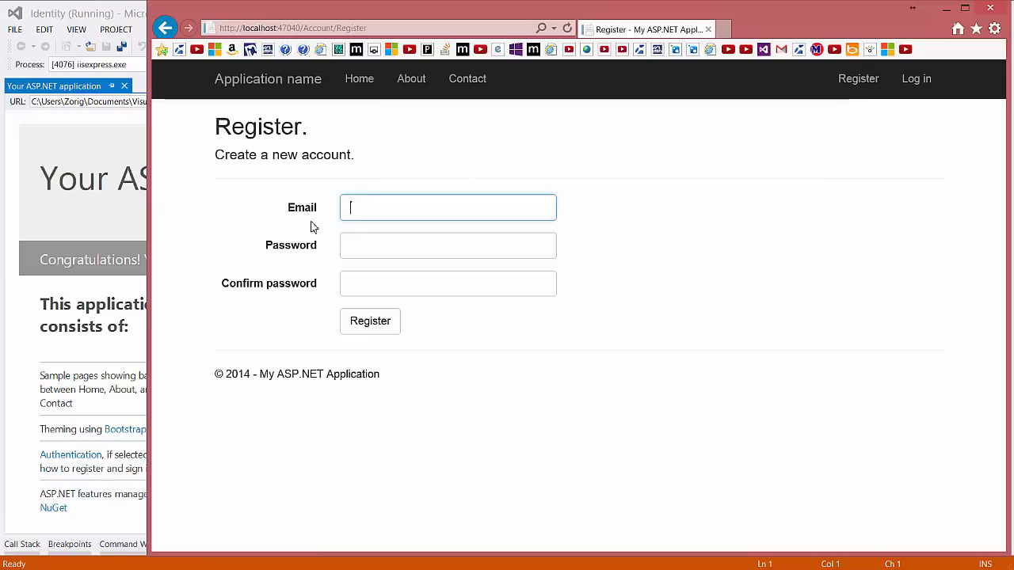
click(447, 206)
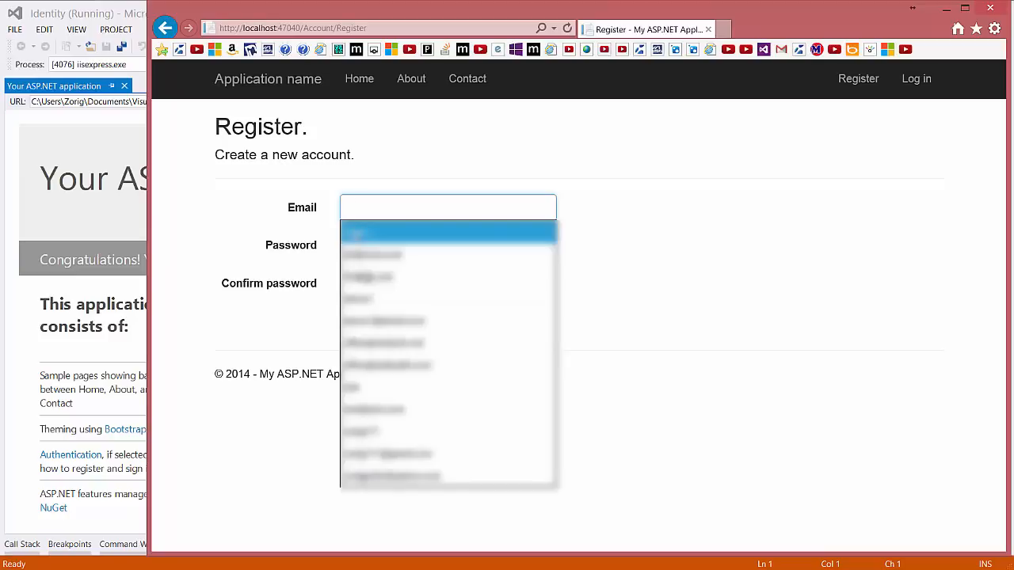
text(t)
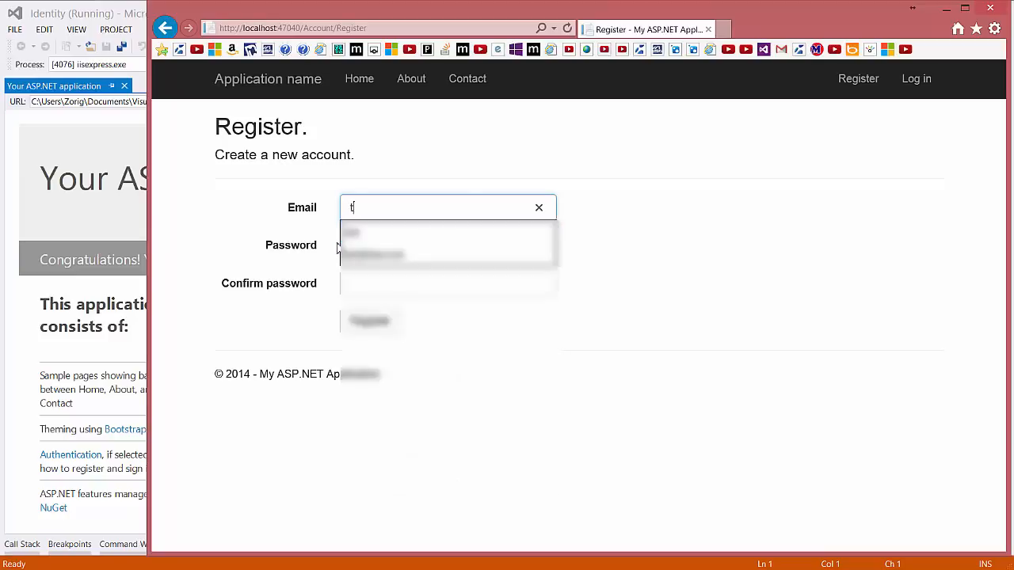
text(est@)
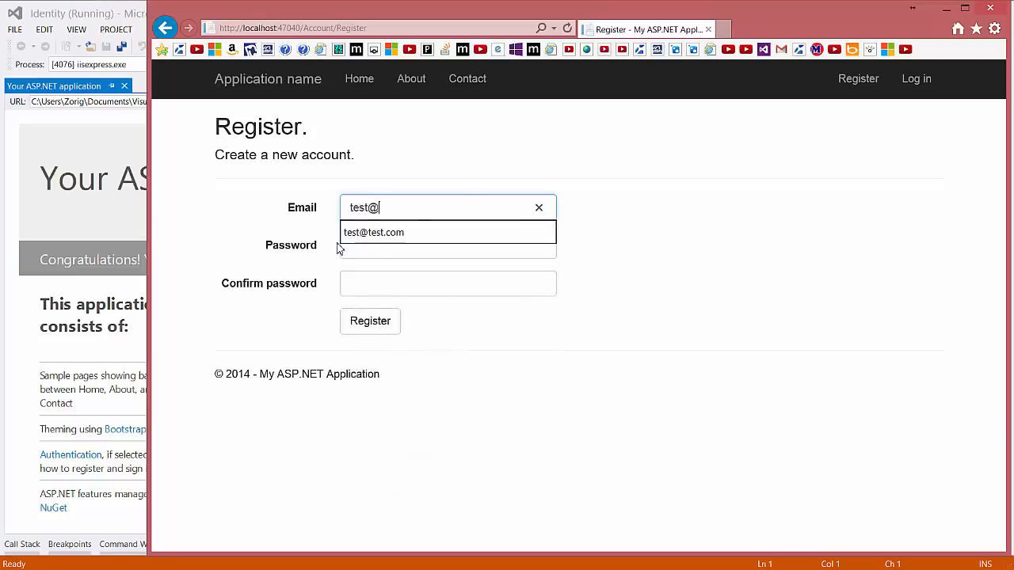
text(test.com)
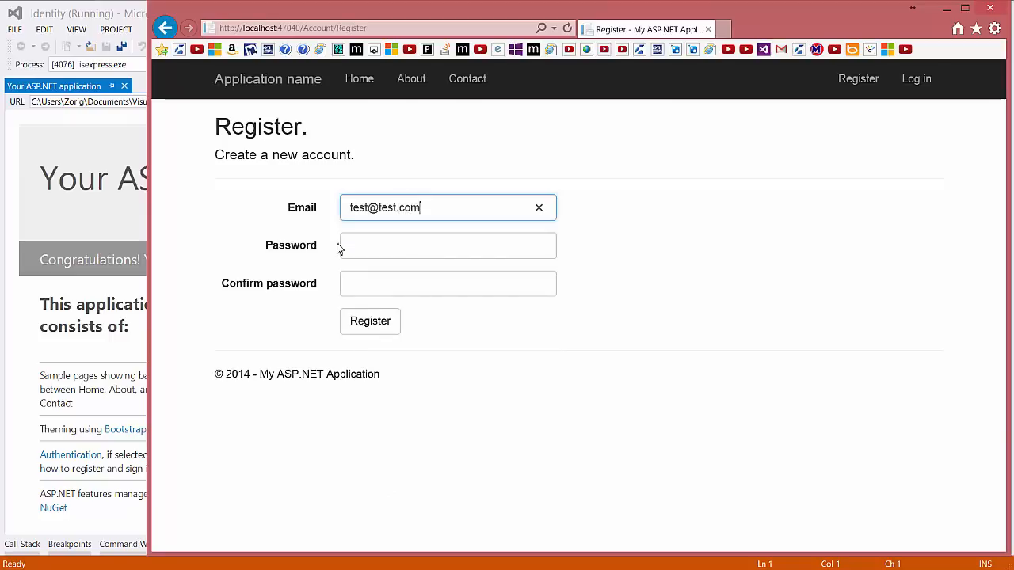
Enter a password and retype it in the Confirm password field.
click(447, 244)
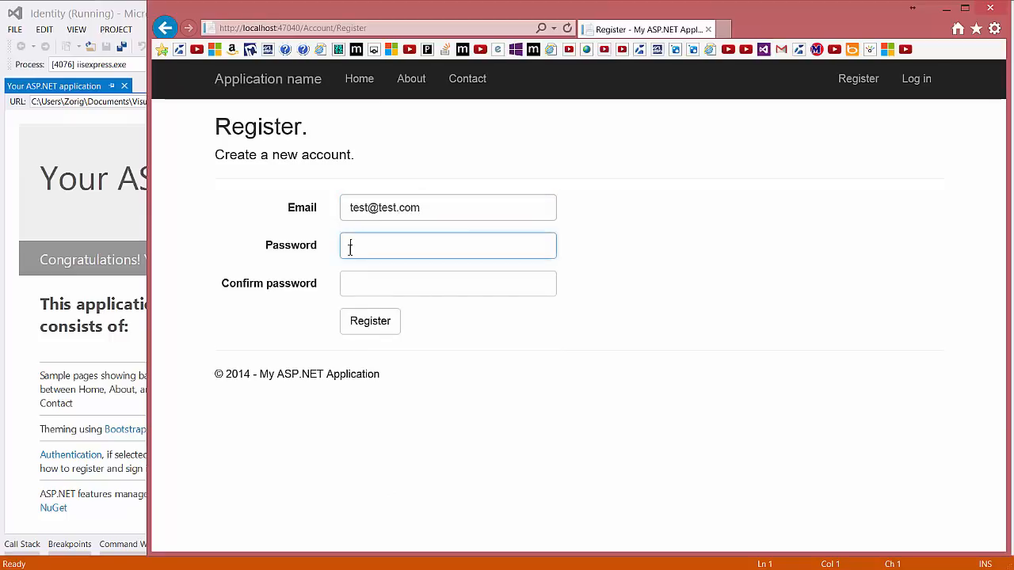
text(r)
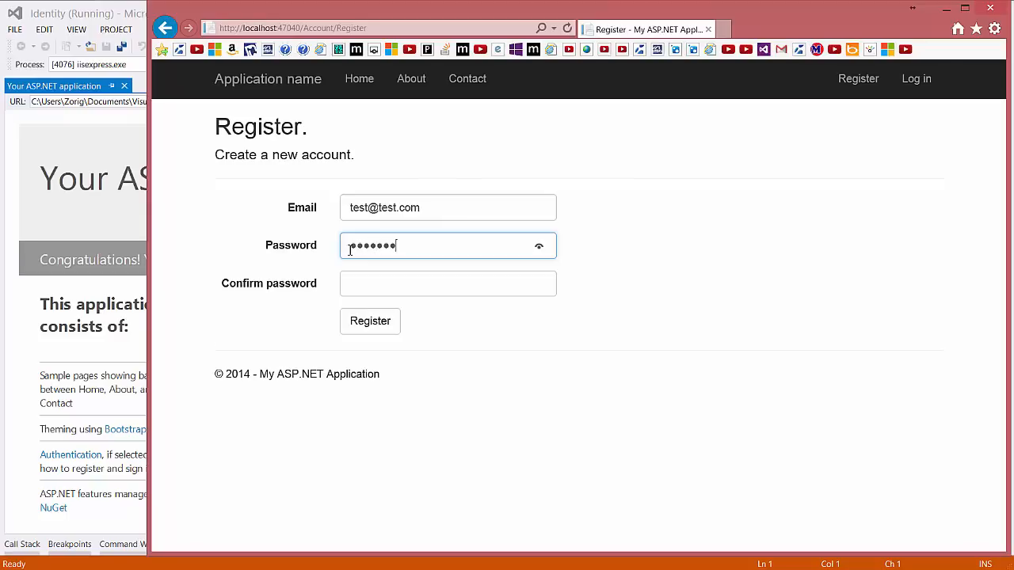
click(447, 284)
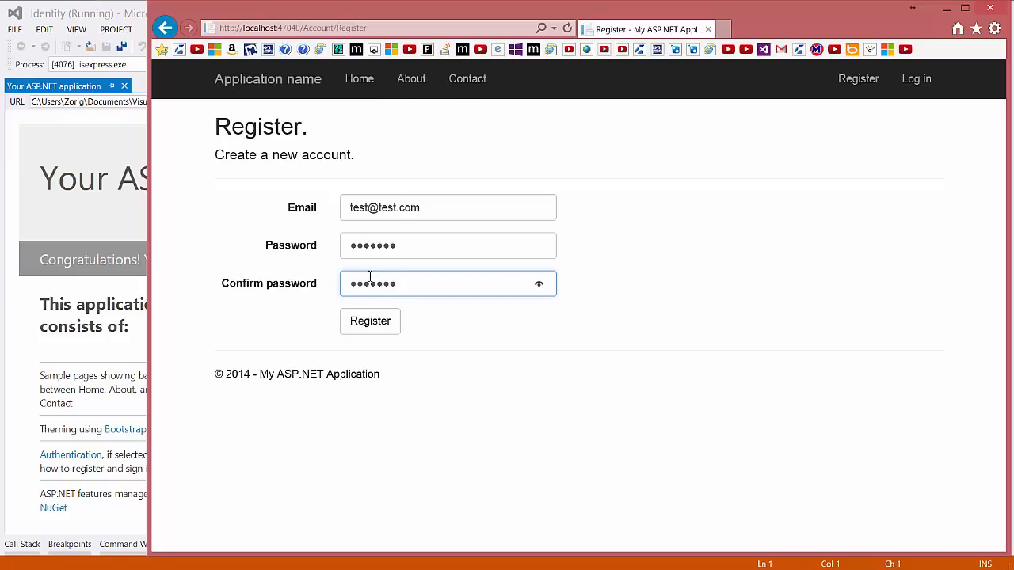
text(•)
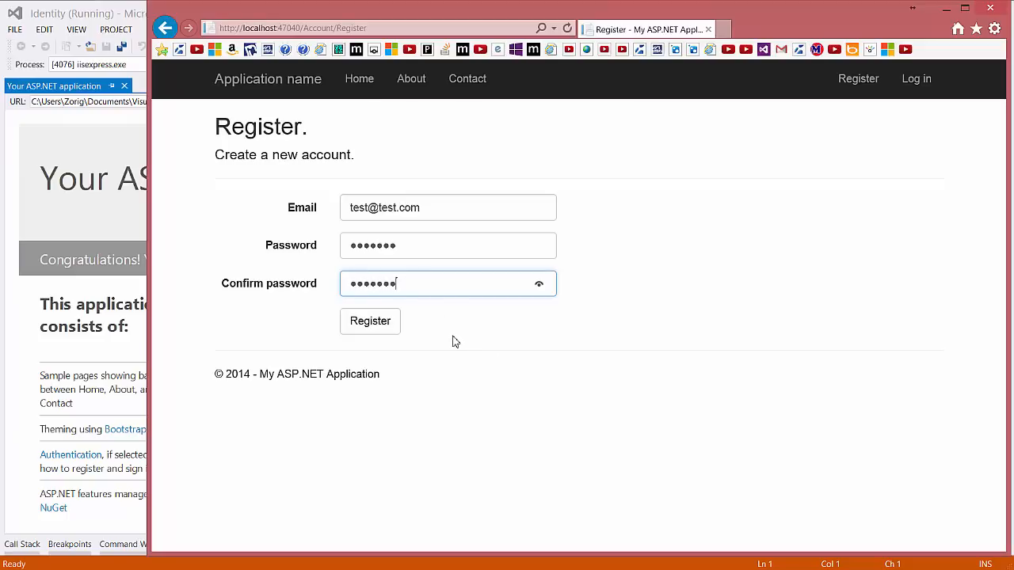
mouse_move(384, 328)
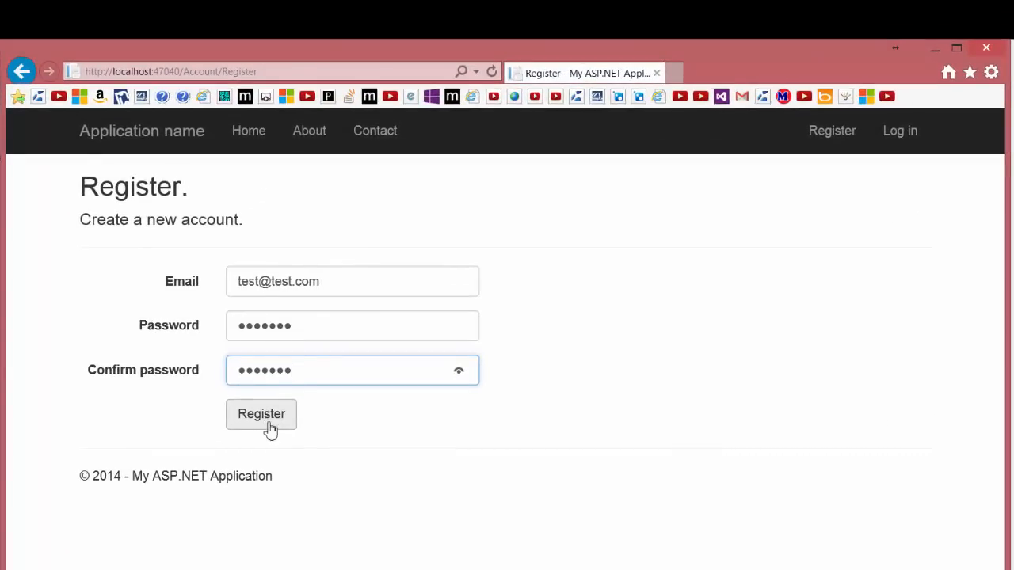
Submit the registration and get the password-rules validation error back.
click(261, 414)
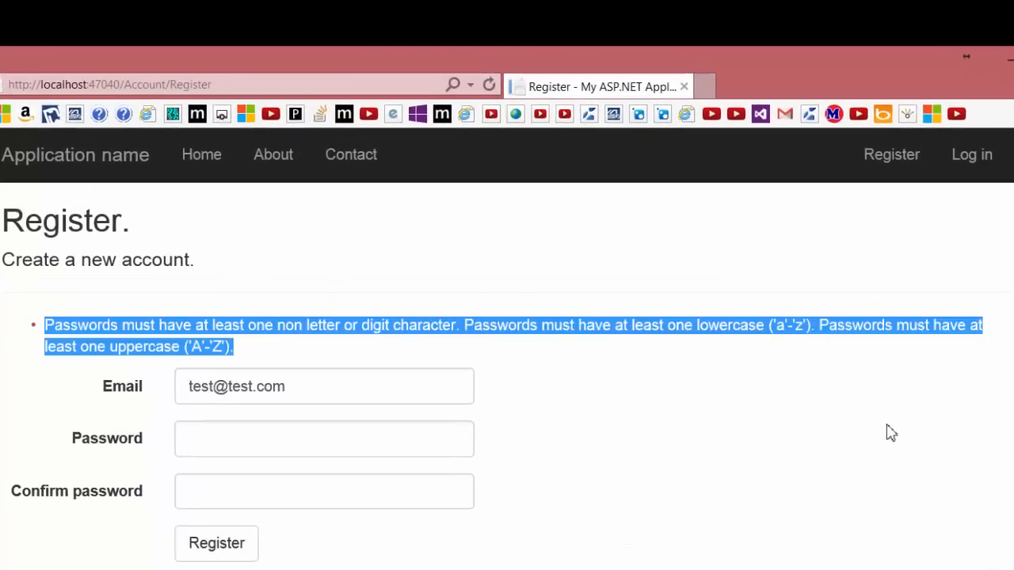
mouse_move(799, 481)
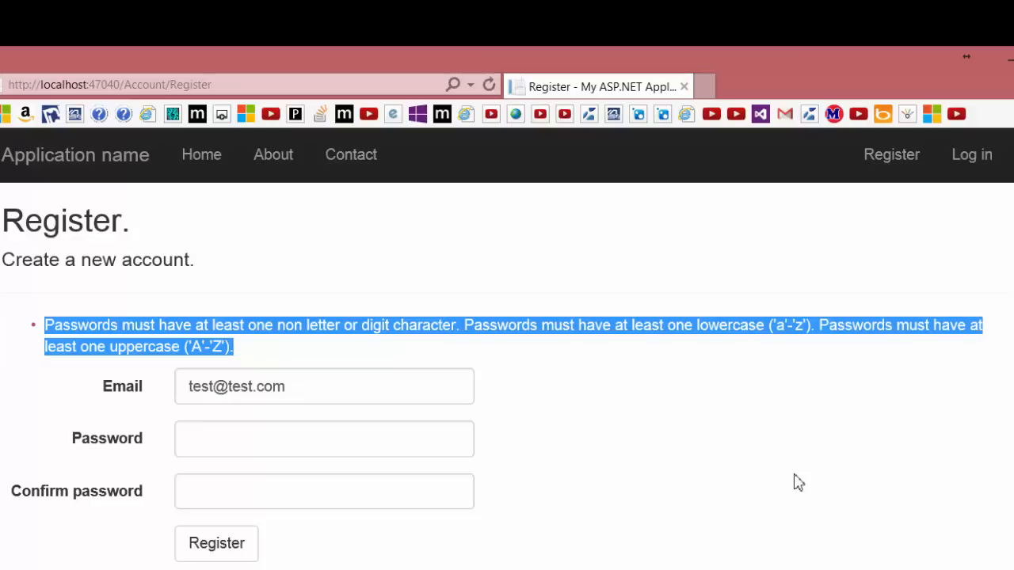
mouse_move(168, 352)
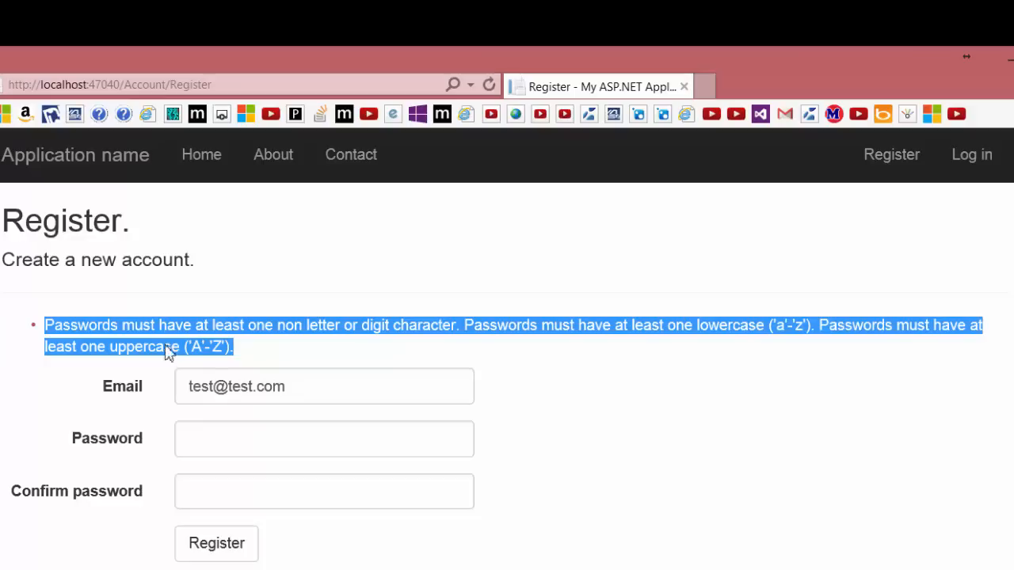
click(289, 346)
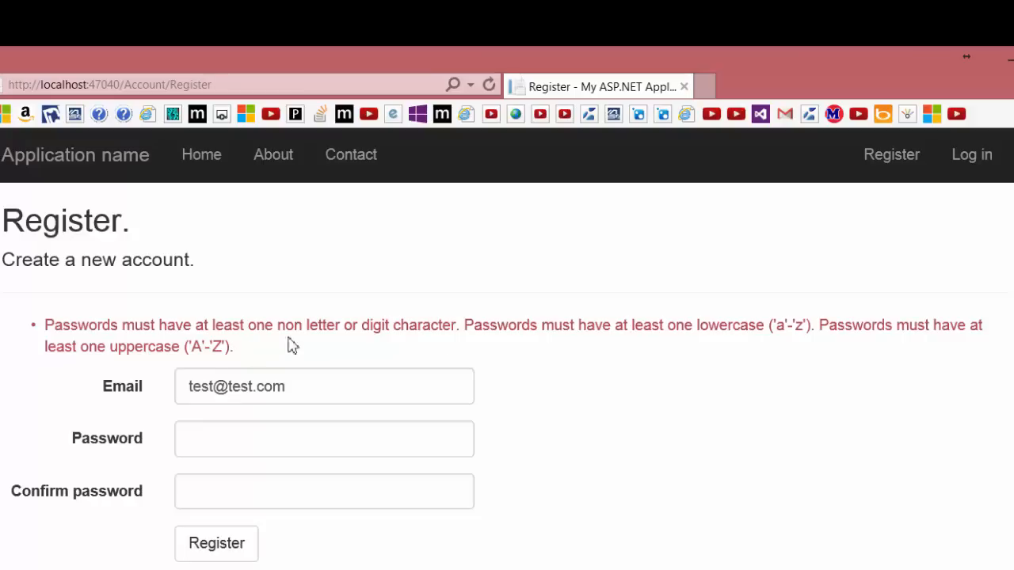
mouse_move(244, 350)
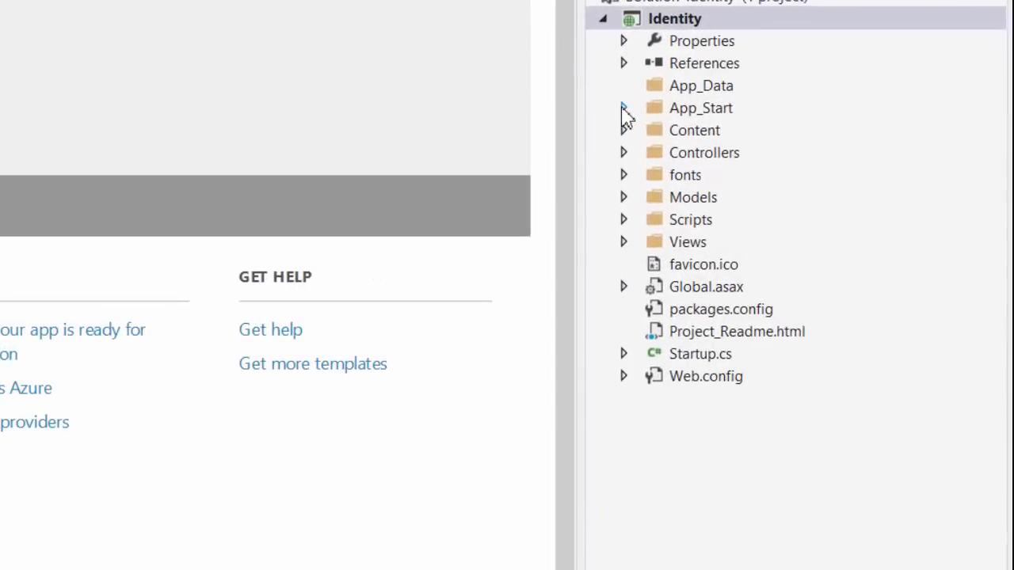
In App_Start's IdentityConfig.cs, set the password validator's RequiredLength to 5.
click(624, 108)
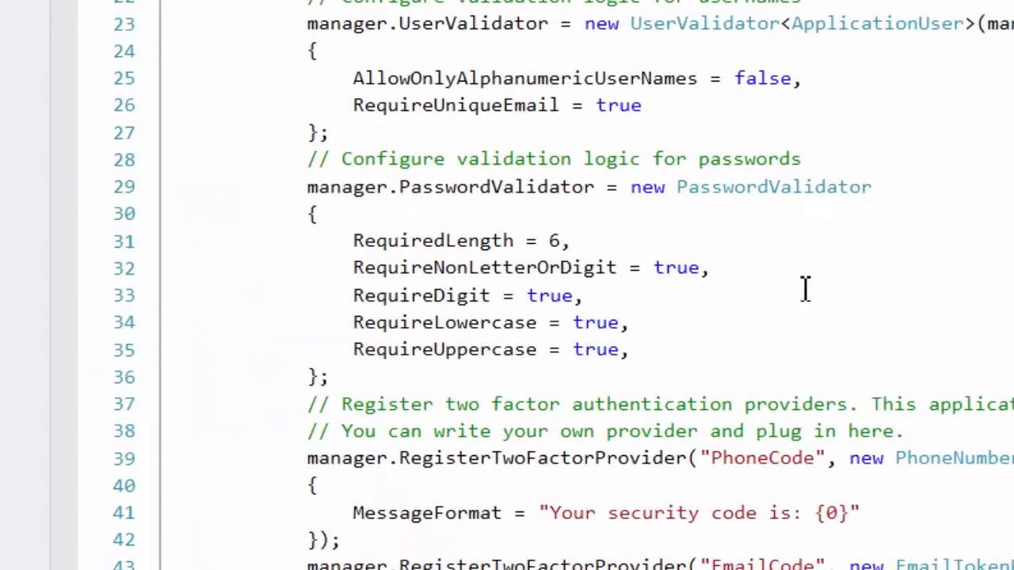
drag(307, 187, 333, 377)
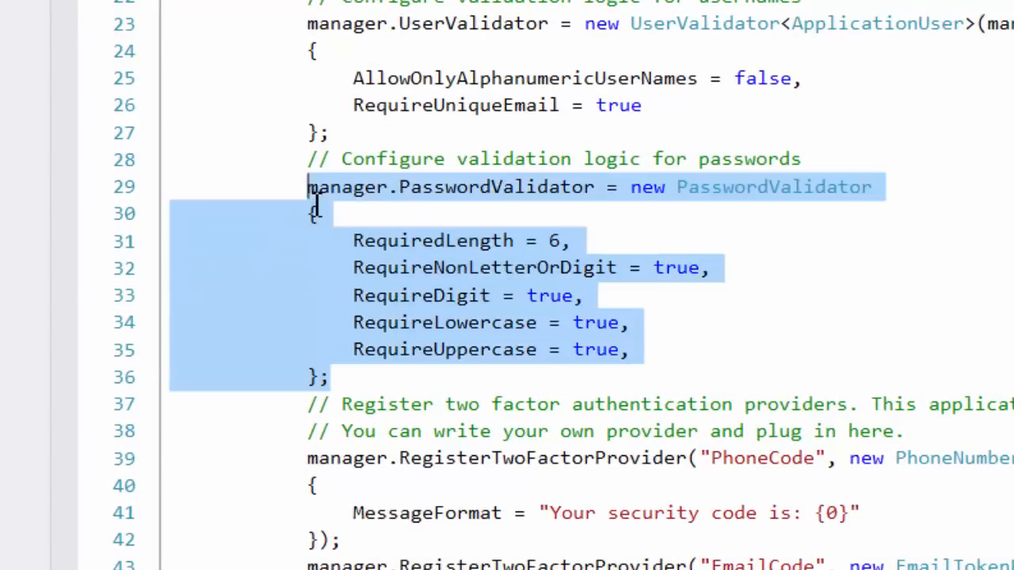
mouse_move(752, 285)
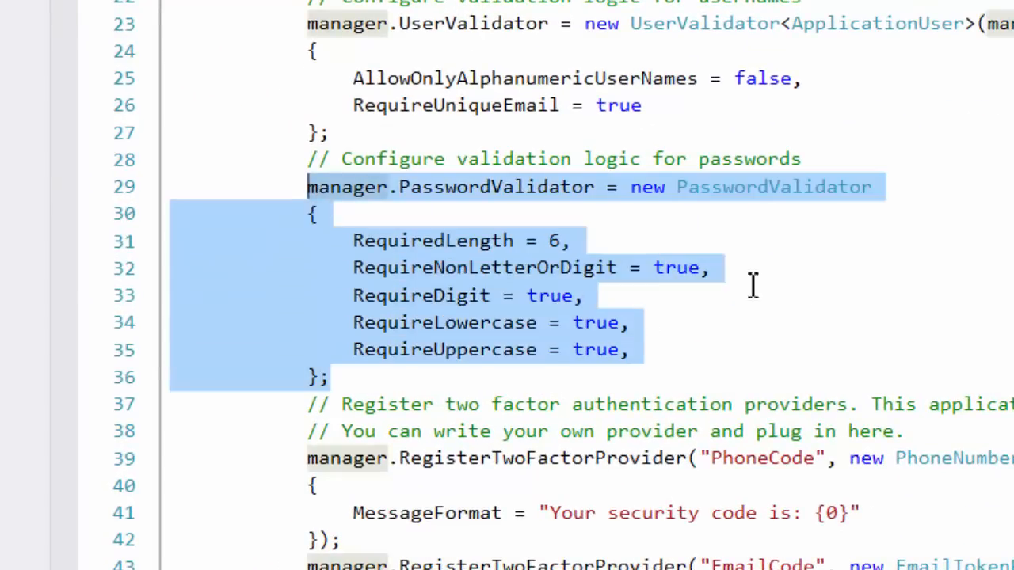
mouse_move(396, 253)
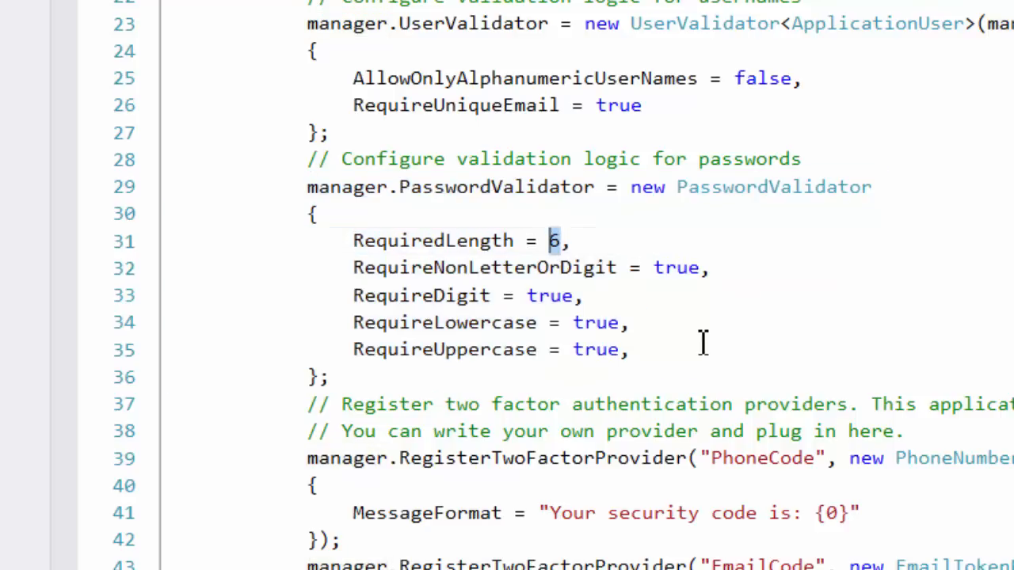
text(5)
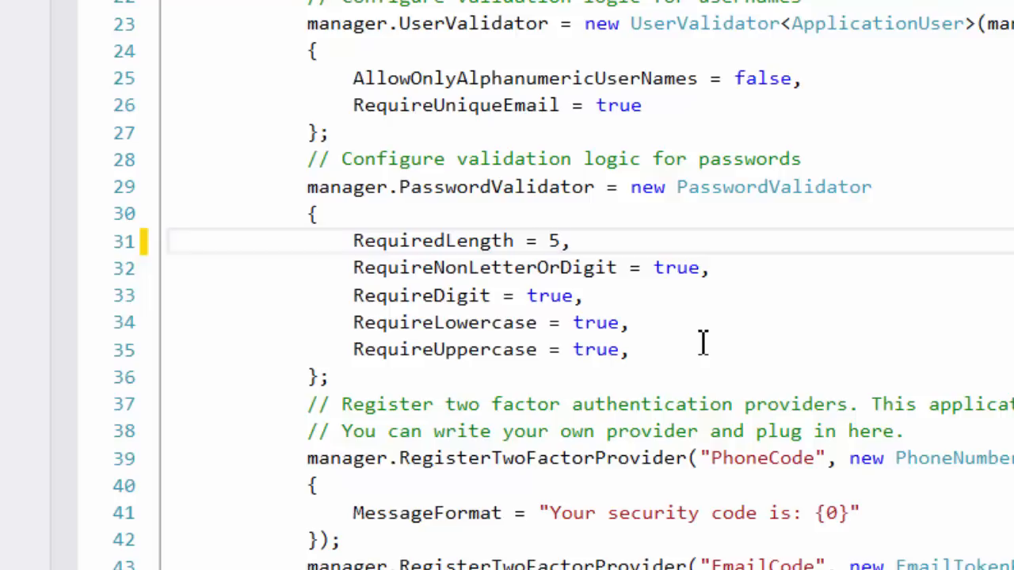
Set RequireNonLetterOrDigit, RequireDigit and RequireLowercase to false.
click(687, 268)
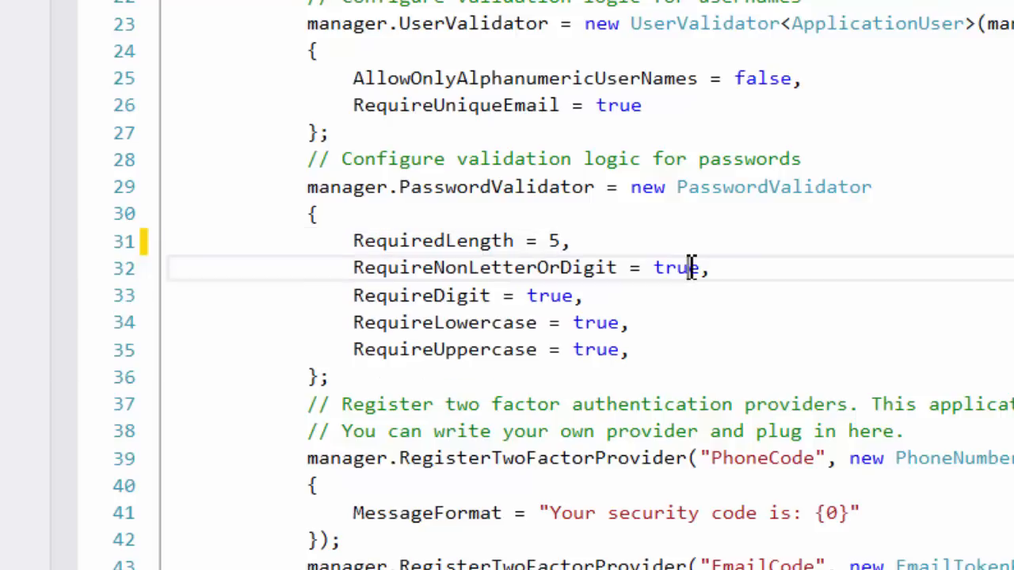
double_click(675, 267)
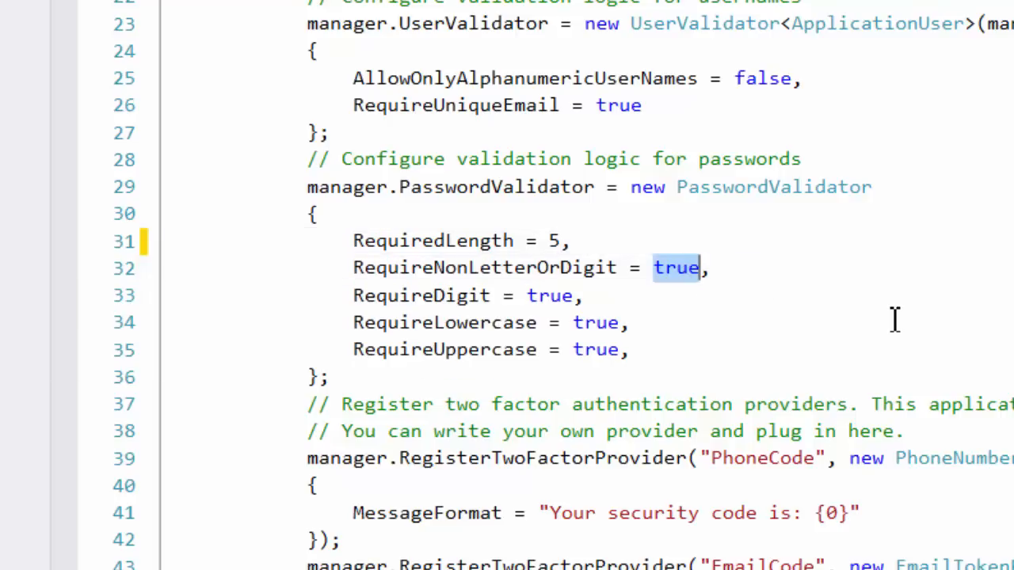
text(f)
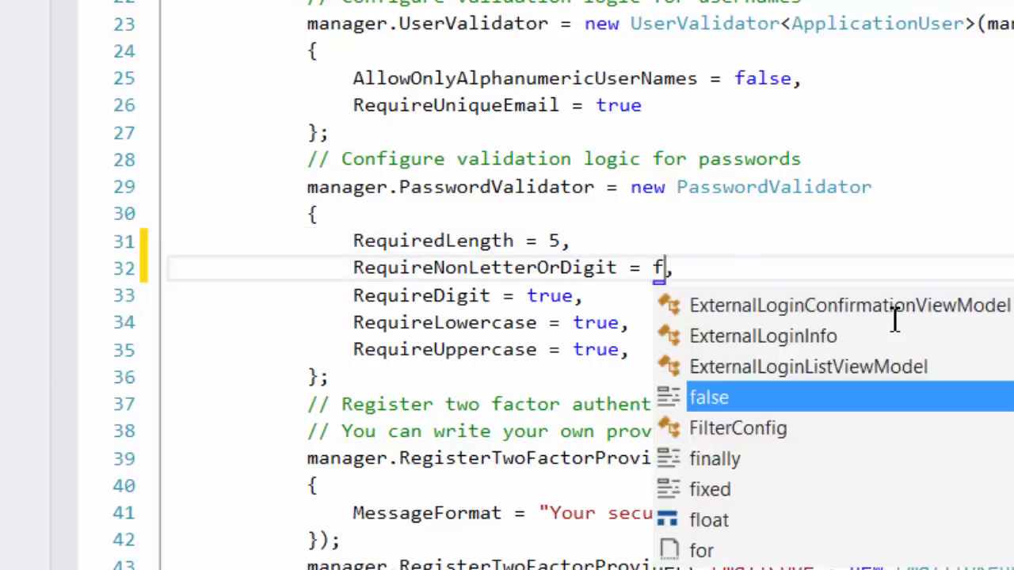
text(alse)
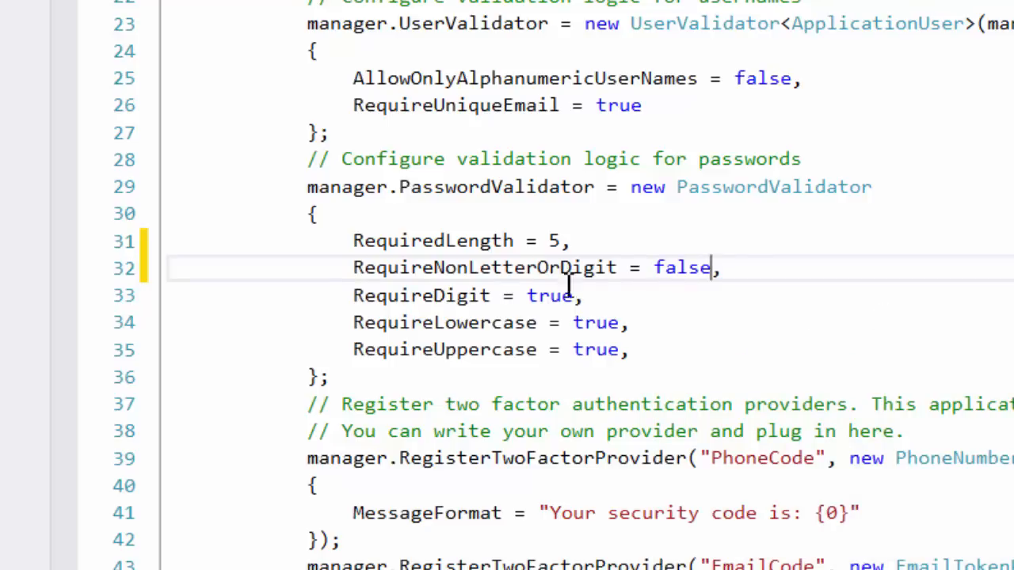
double_click(548, 296)
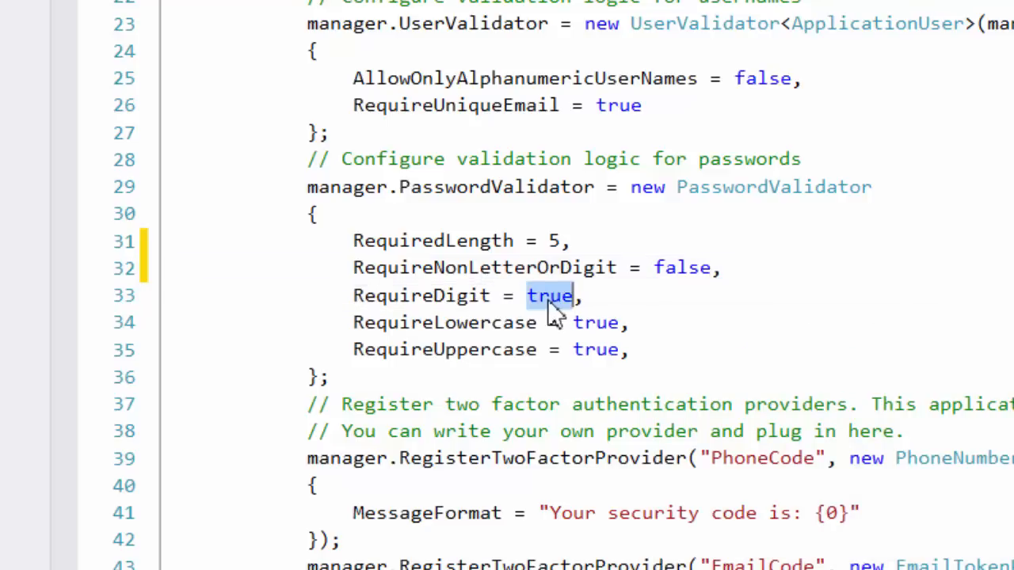
text(false)
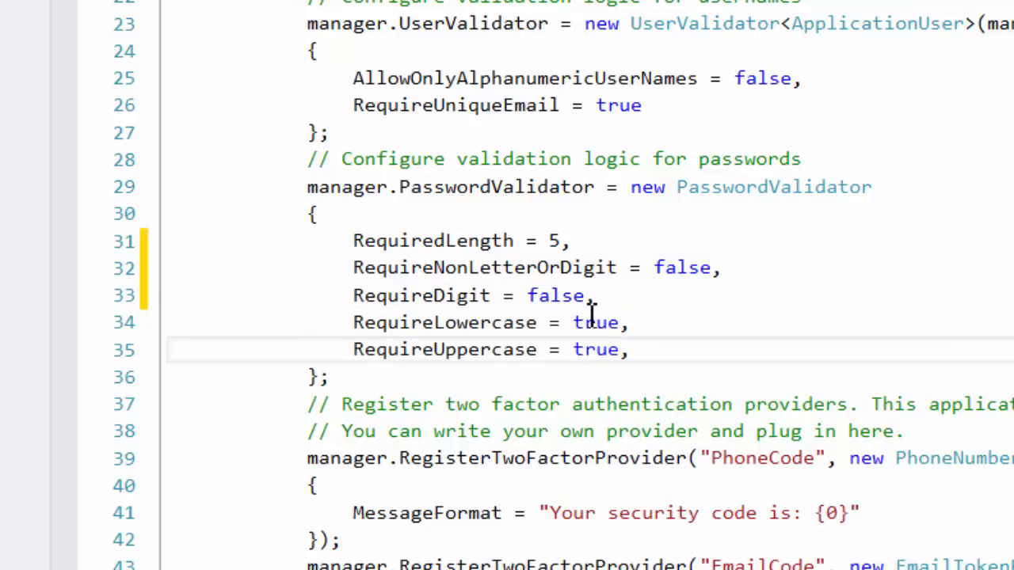
double_click(595, 323)
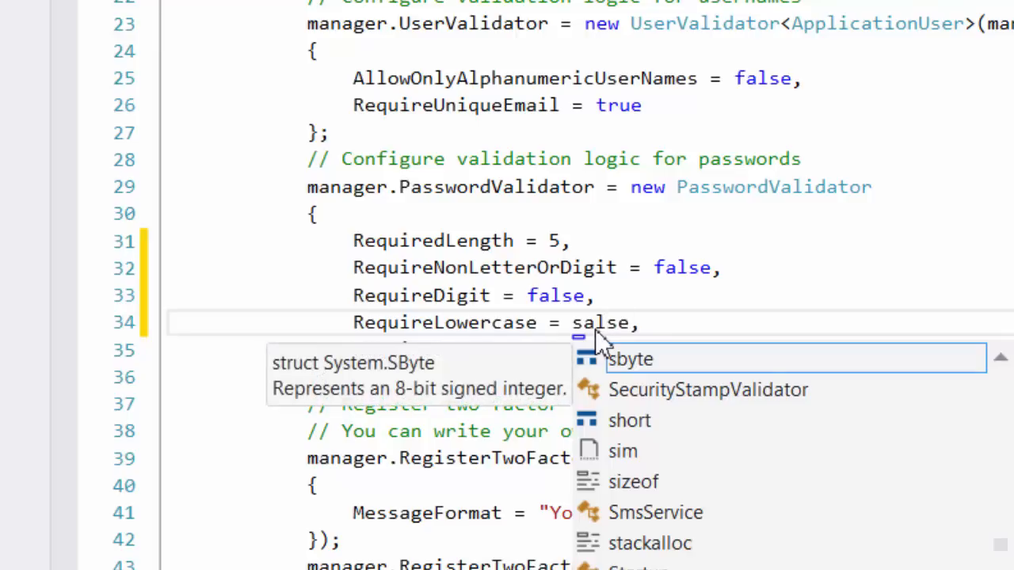
key(Backspace)
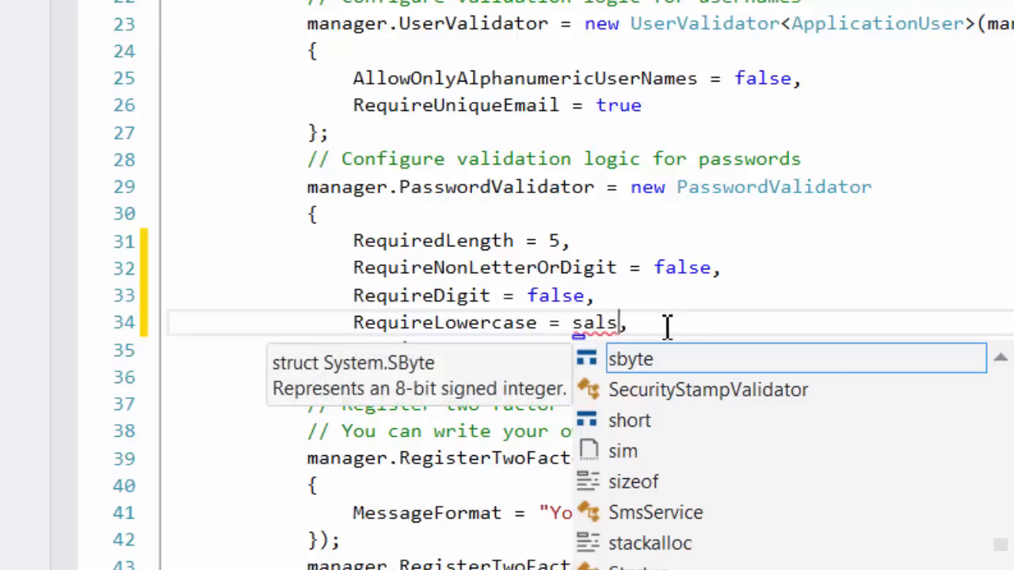
text(f)
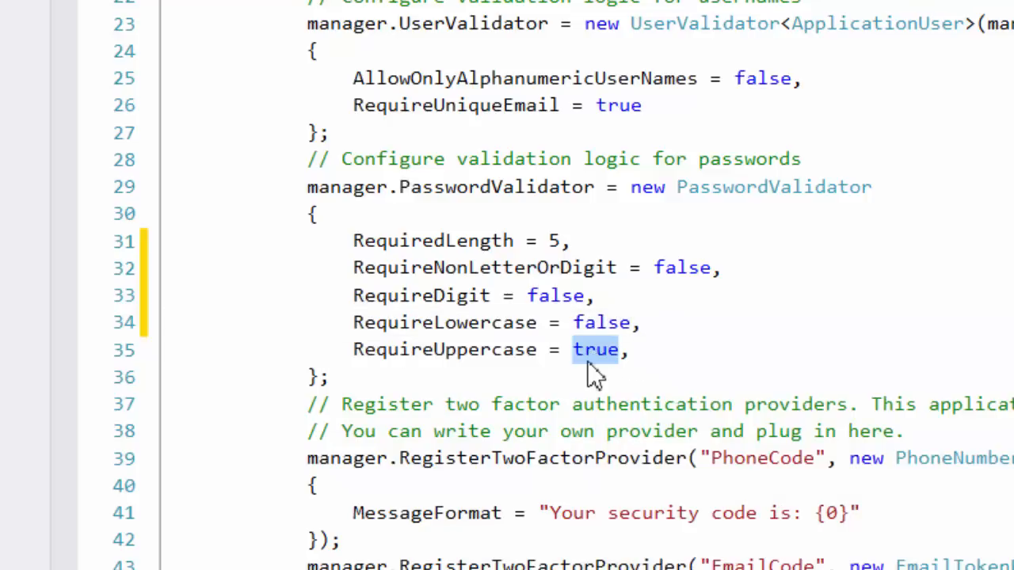
text(fals)
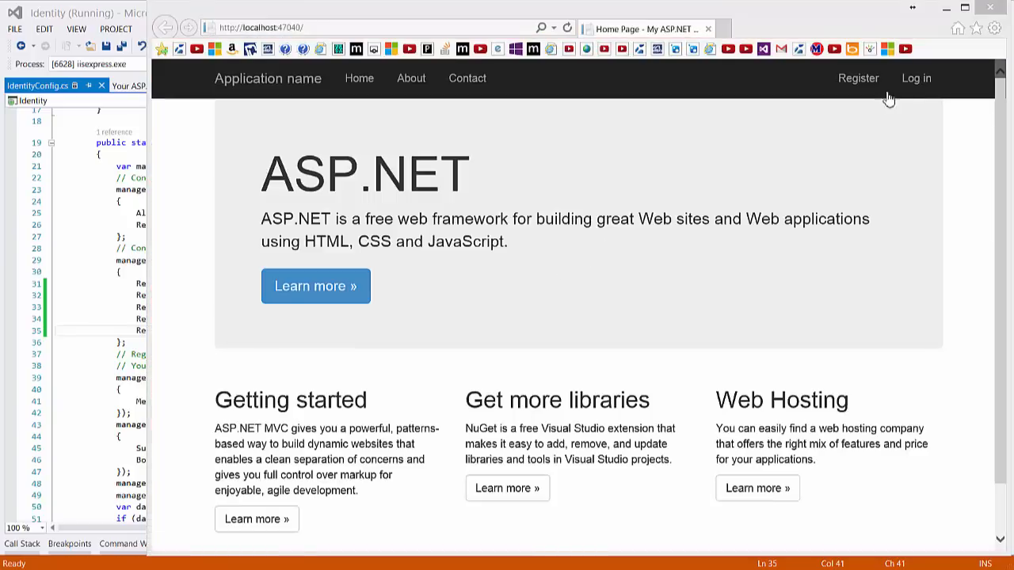
click(859, 78)
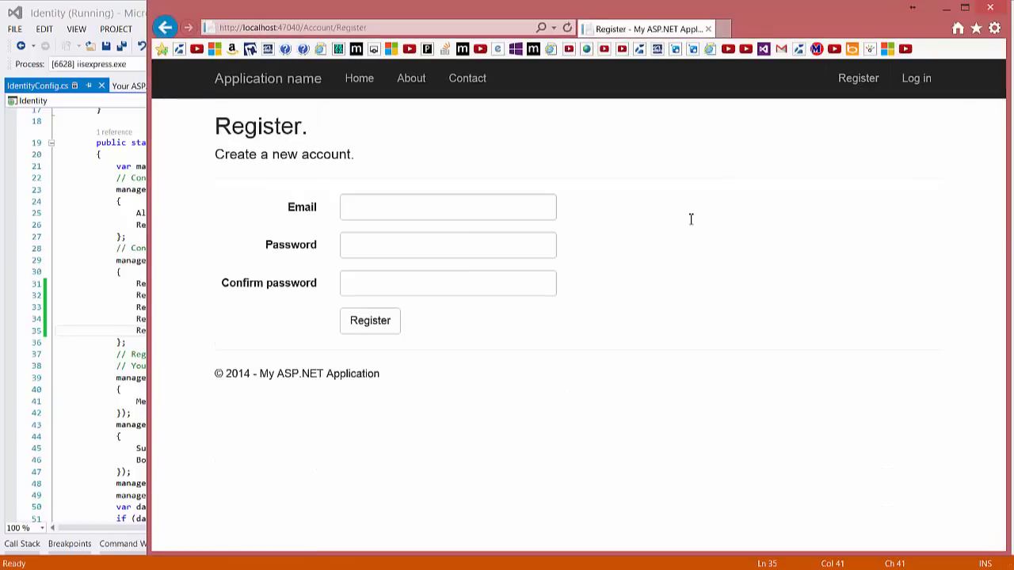
click(446, 206)
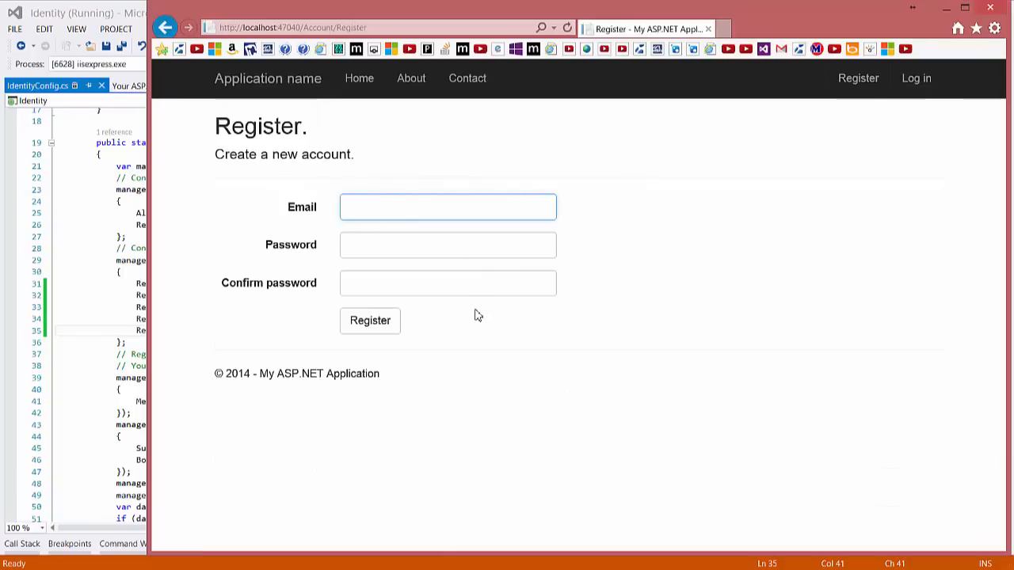
click(446, 206)
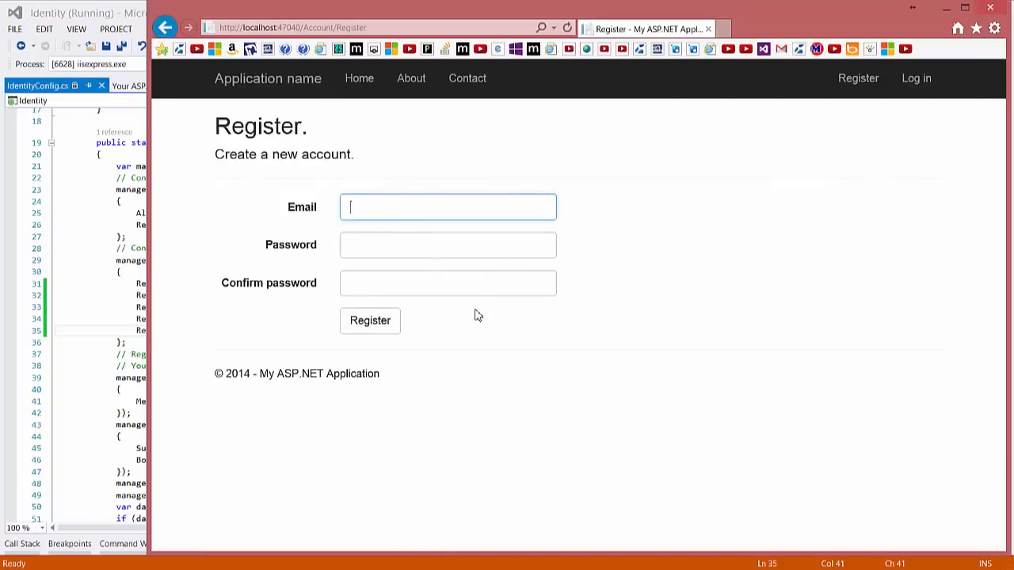
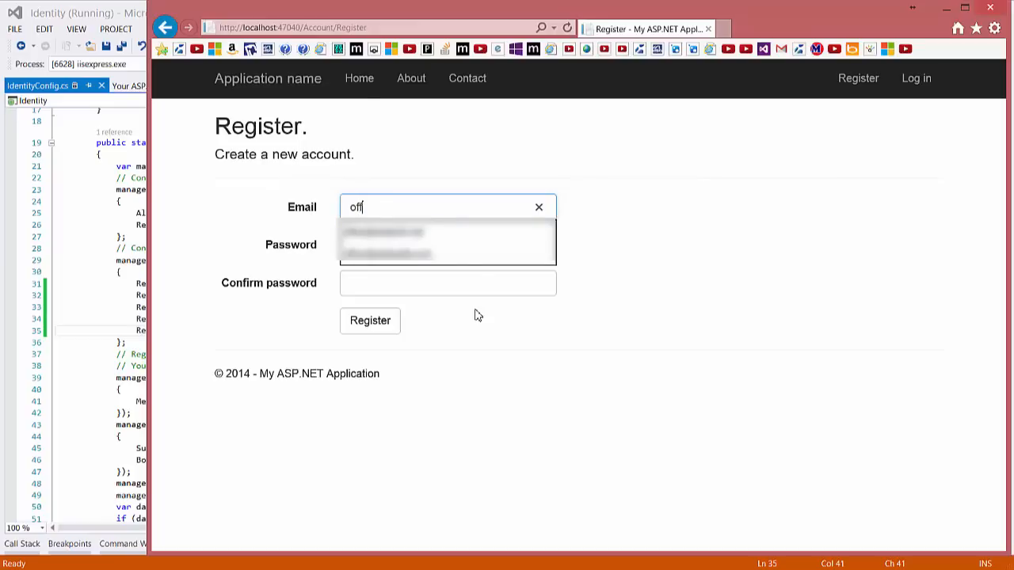
click(384, 231)
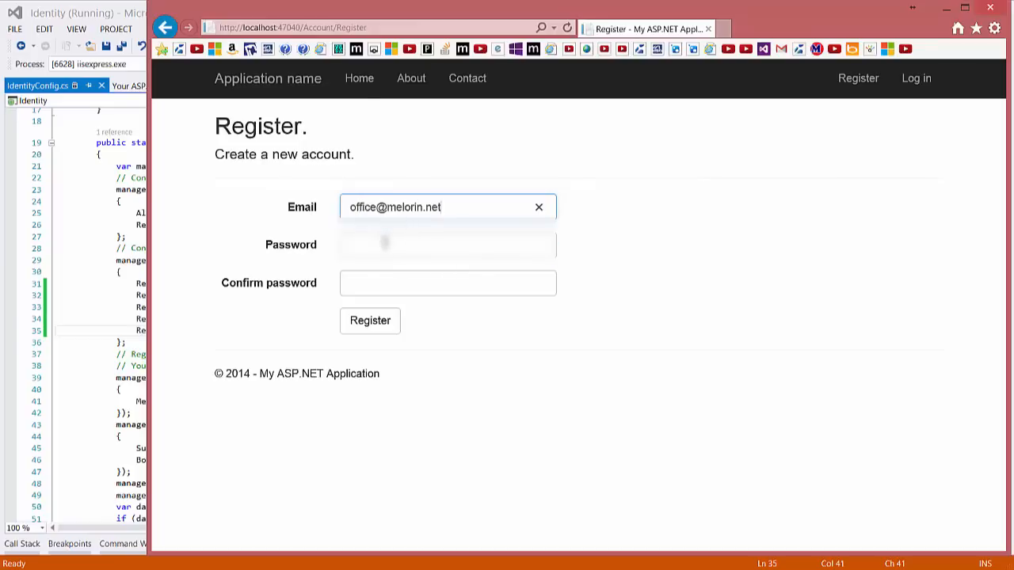
Enter a matching seven-character password and confirmation, then submit the registration.
click(446, 244)
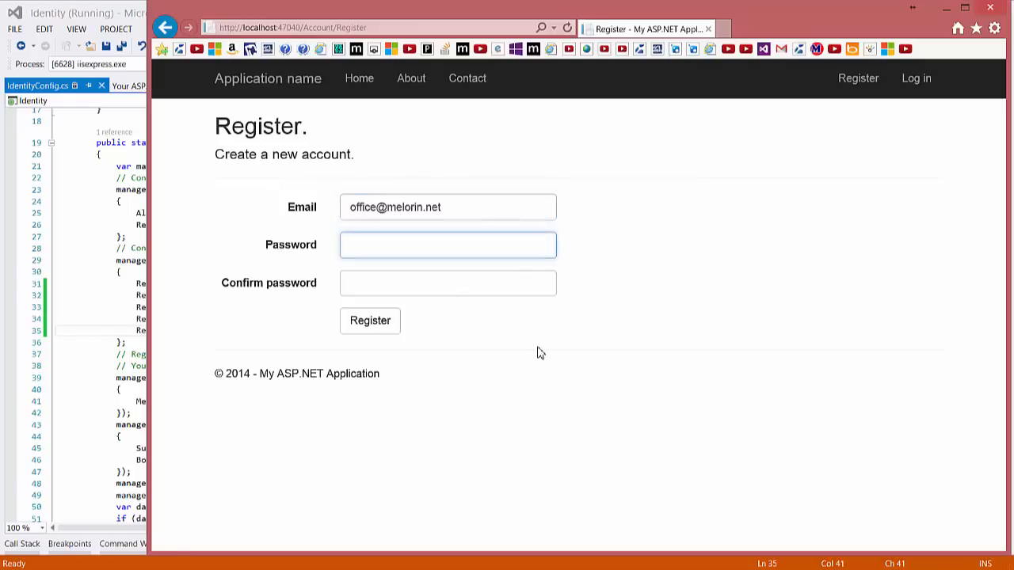
click(447, 244)
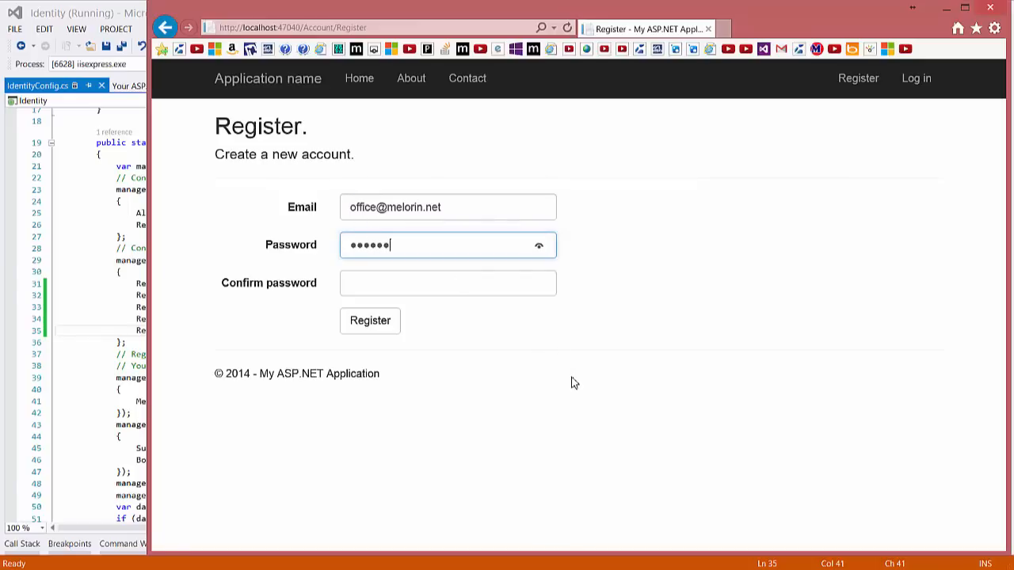
click(447, 282)
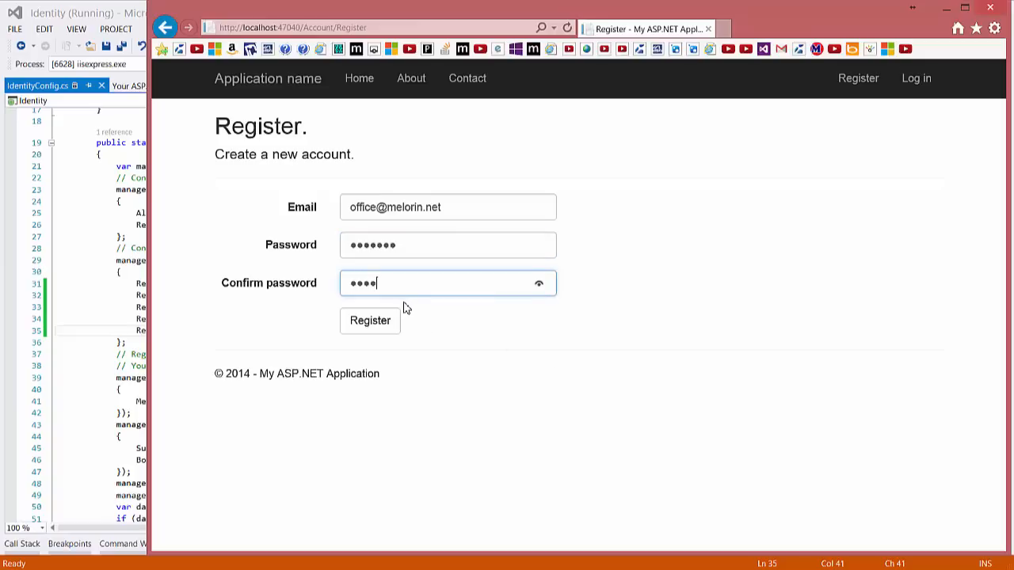
text(●●●)
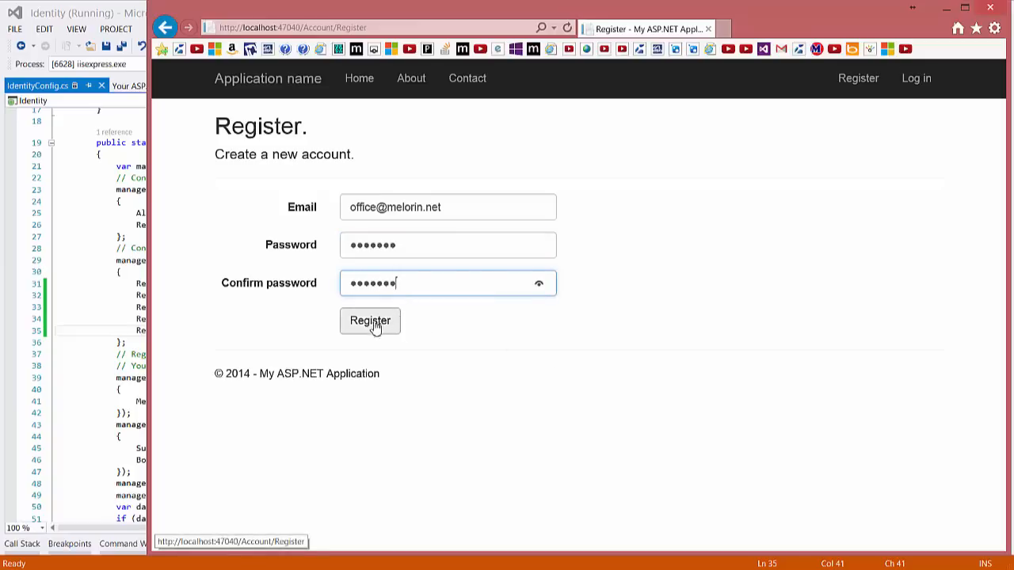
click(370, 321)
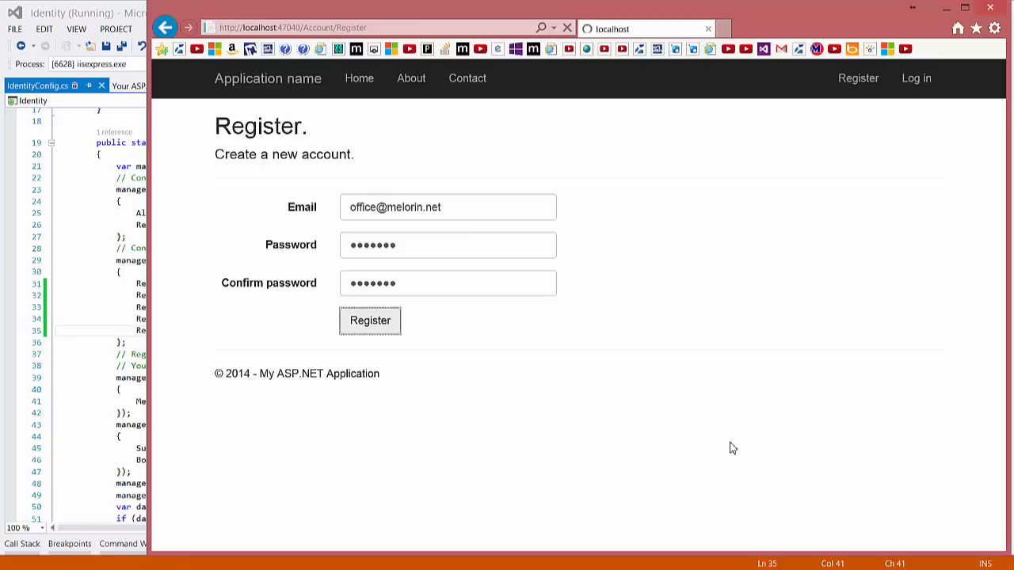
click(370, 320)
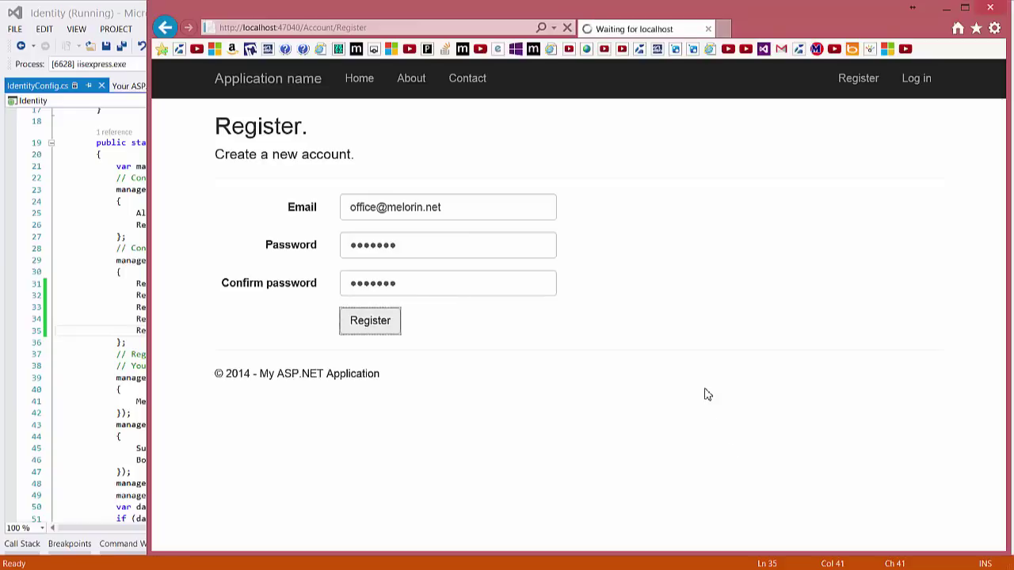
mouse_move(295, 184)
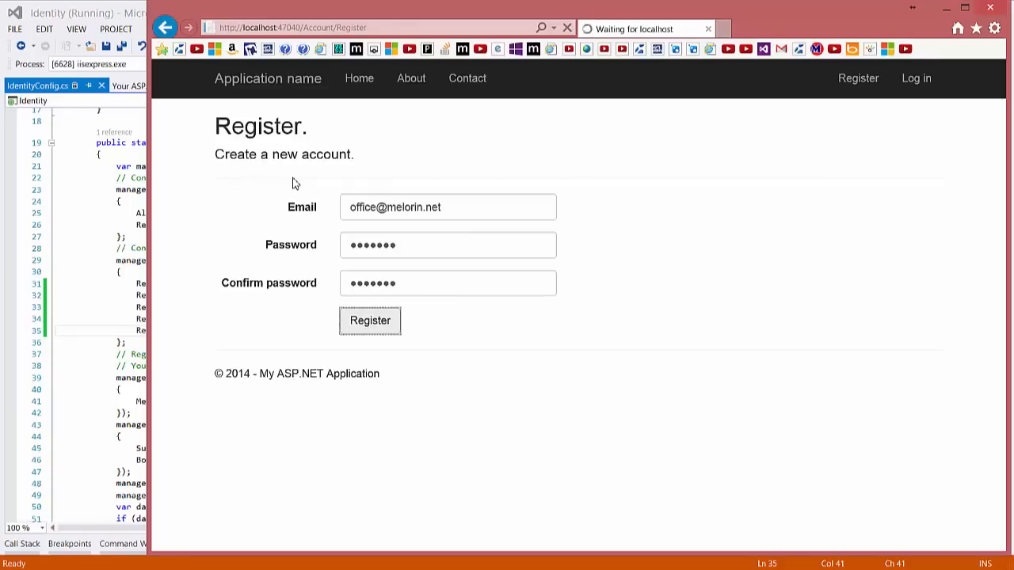
click(371, 320)
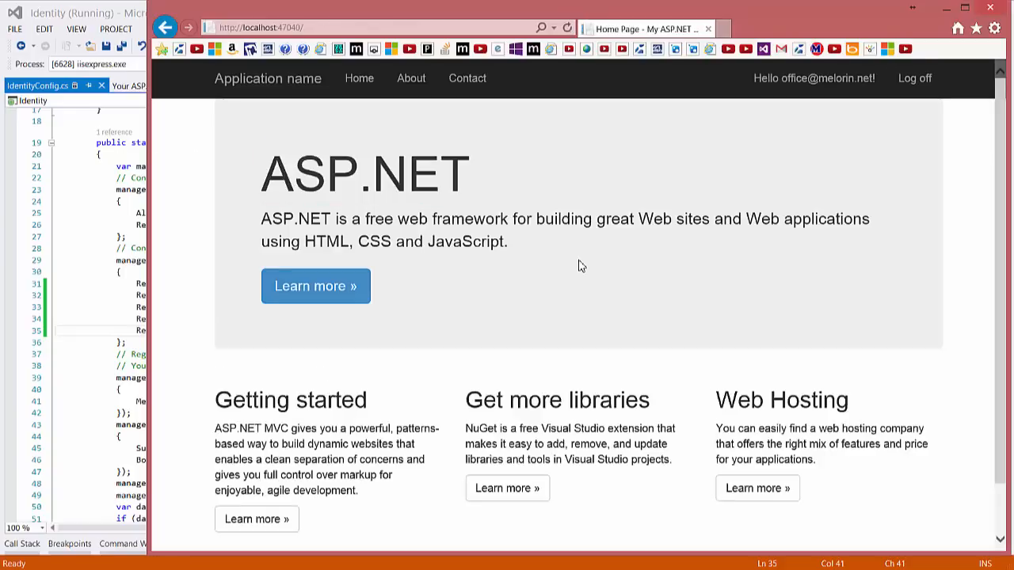
mouse_move(485, 200)
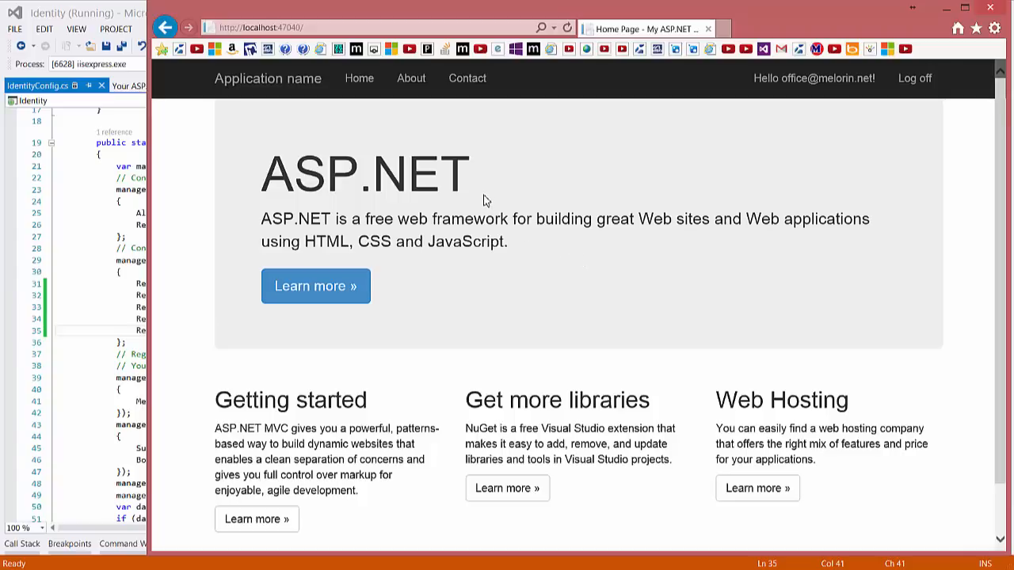
mouse_move(804, 87)
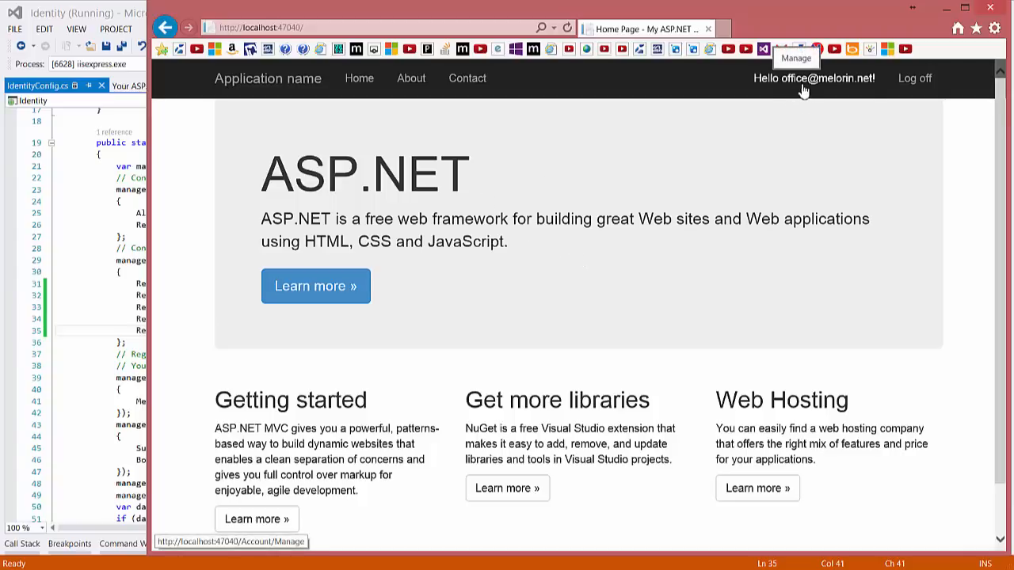
click(814, 80)
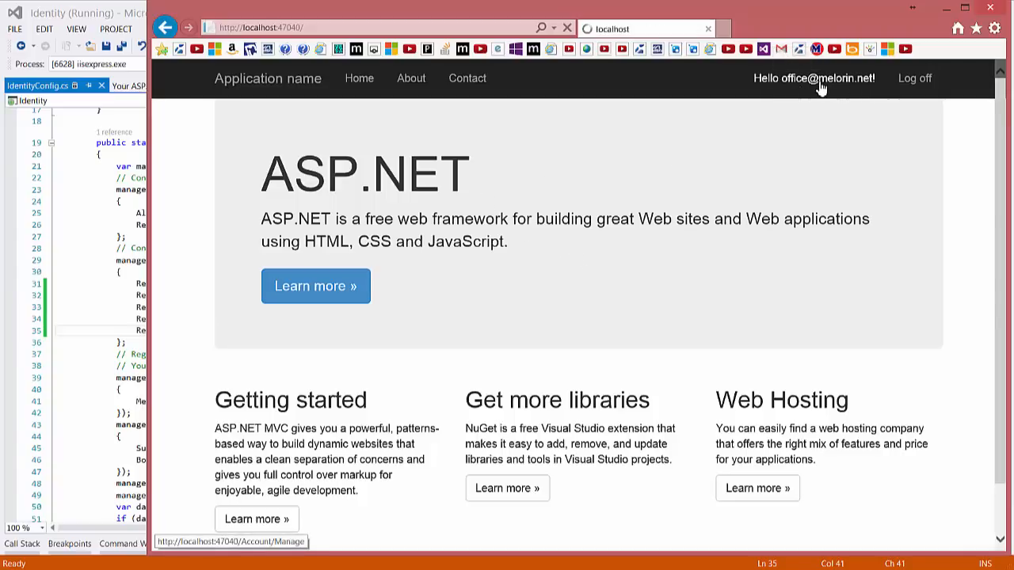
click(814, 79)
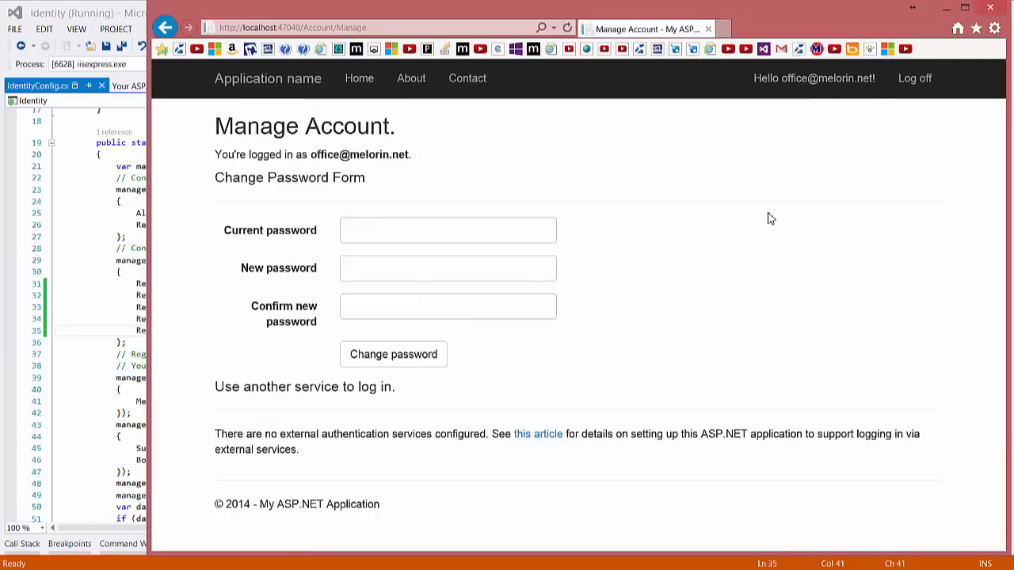
mouse_move(957, 65)
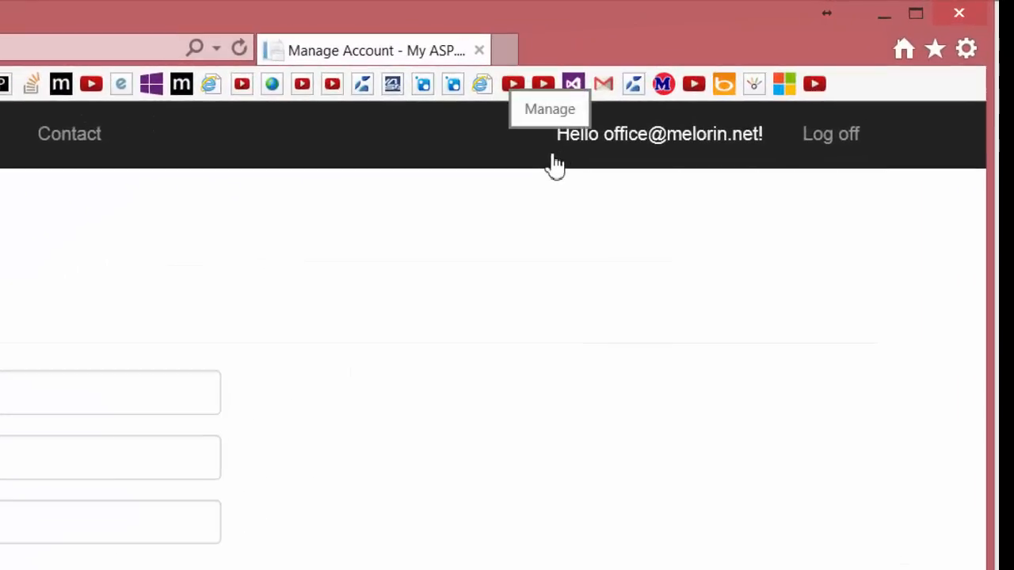
mouse_move(588, 152)
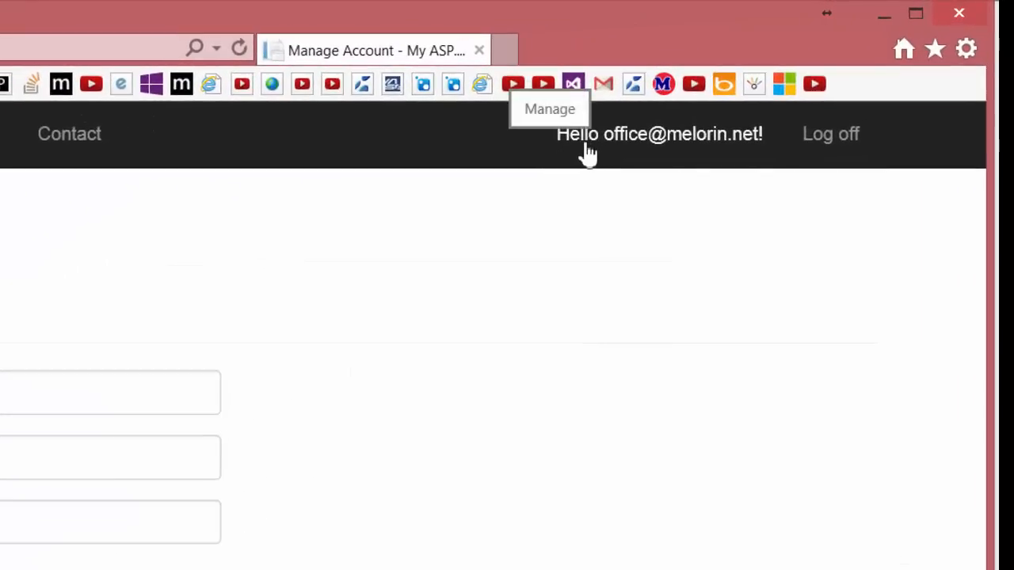
mouse_move(674, 142)
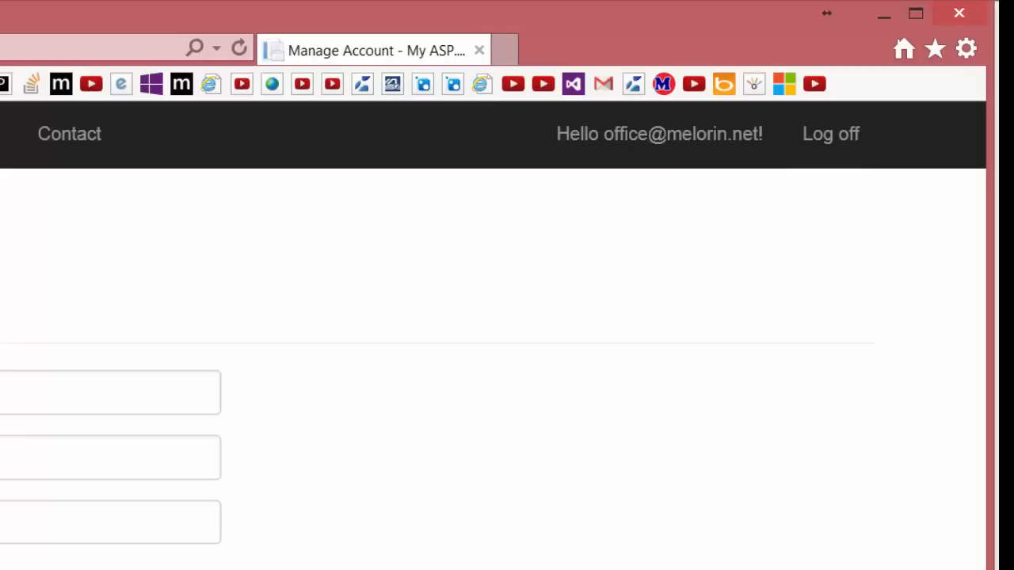
mouse_move(675, 378)
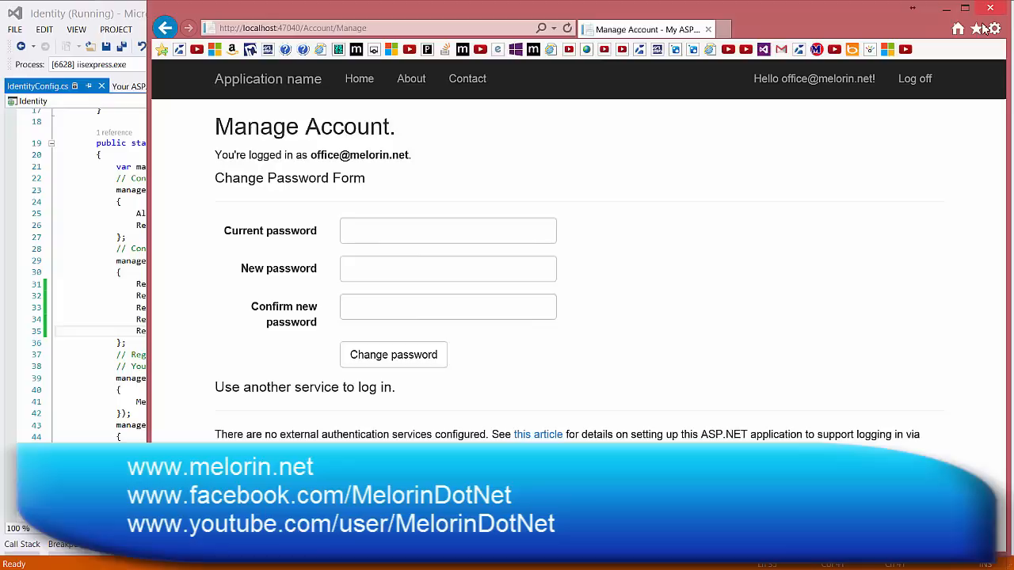
mouse_move(811, 190)
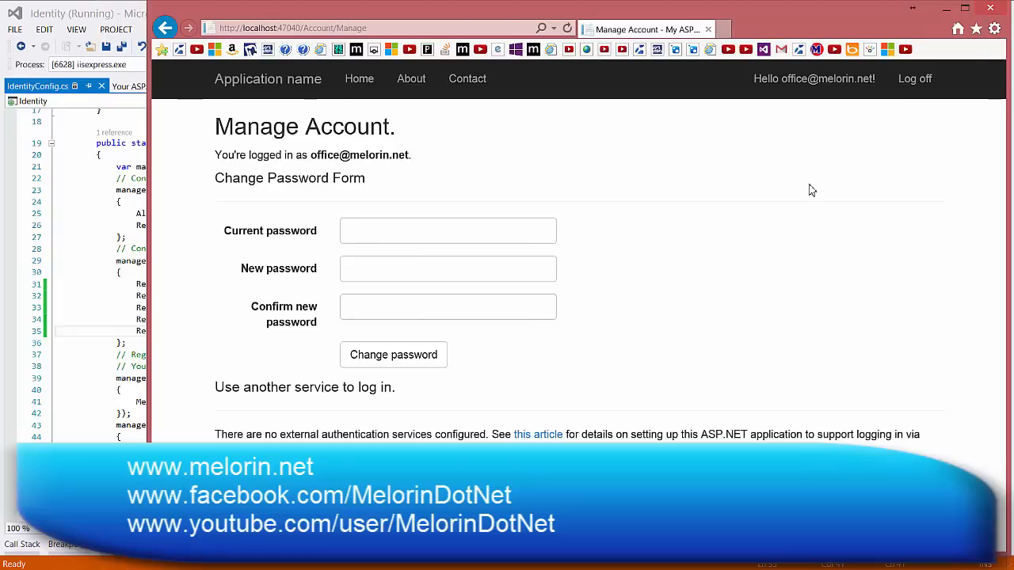
mouse_move(931, 117)
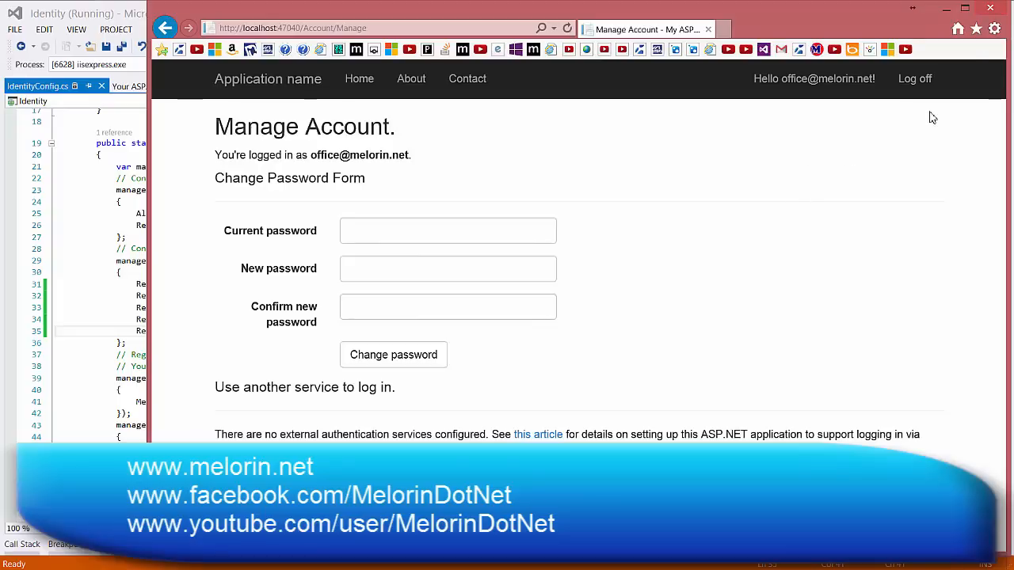
mouse_move(894, 157)
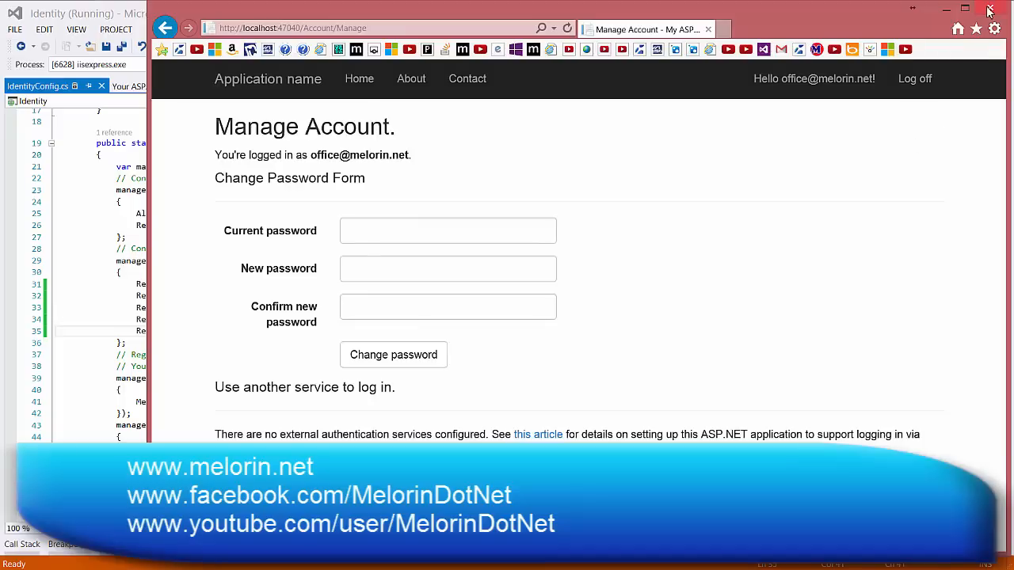
mouse_move(989, 11)
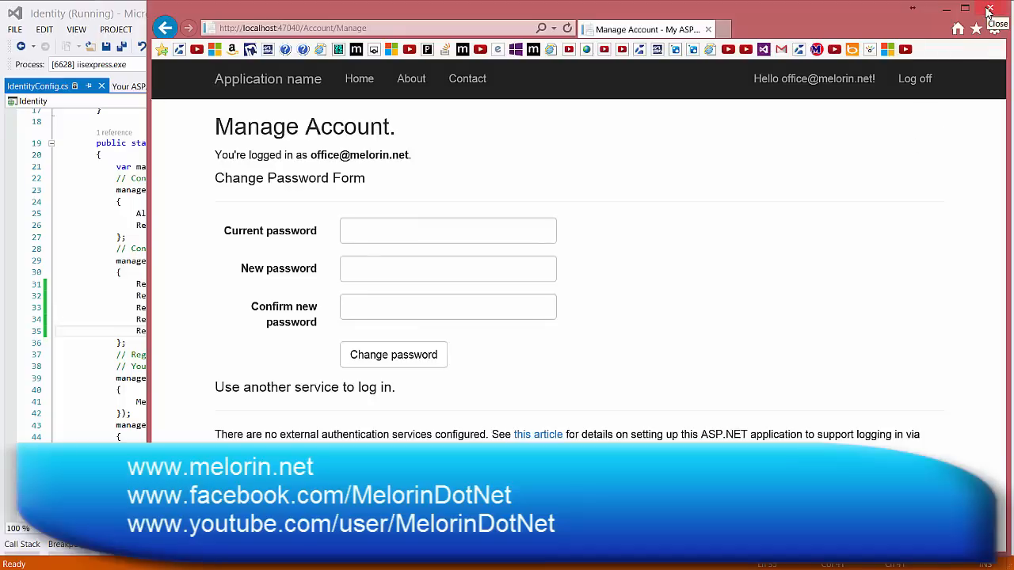